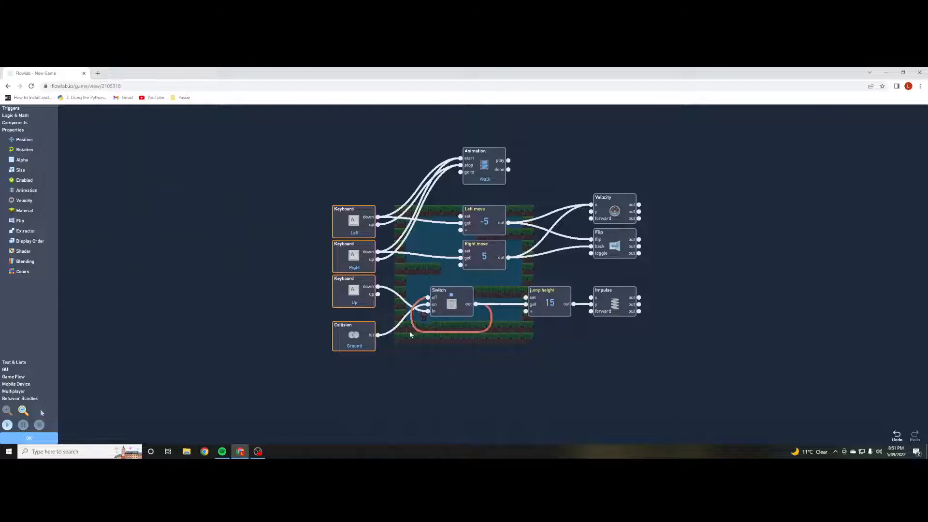
Link the Ground collision to re-arm the jump Switch, then close the behaviours back to the level.
click(28, 437)
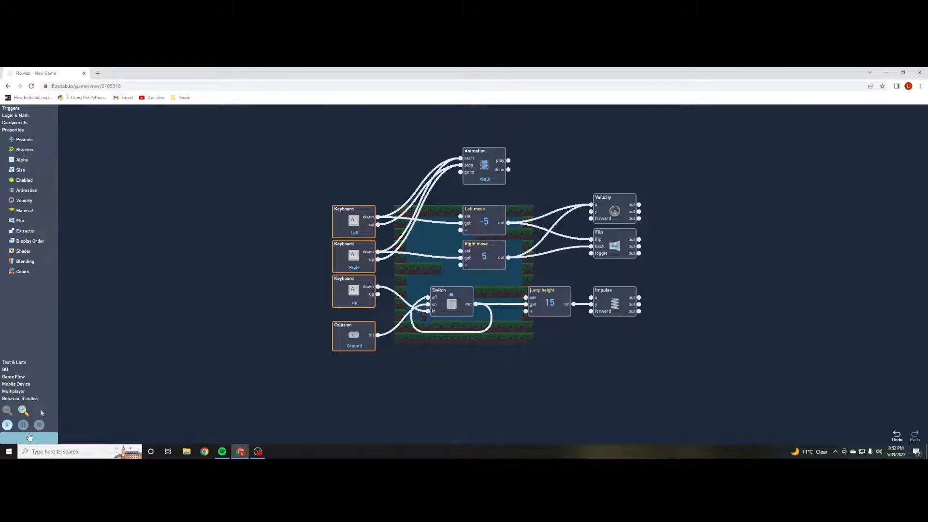
click(28, 437)
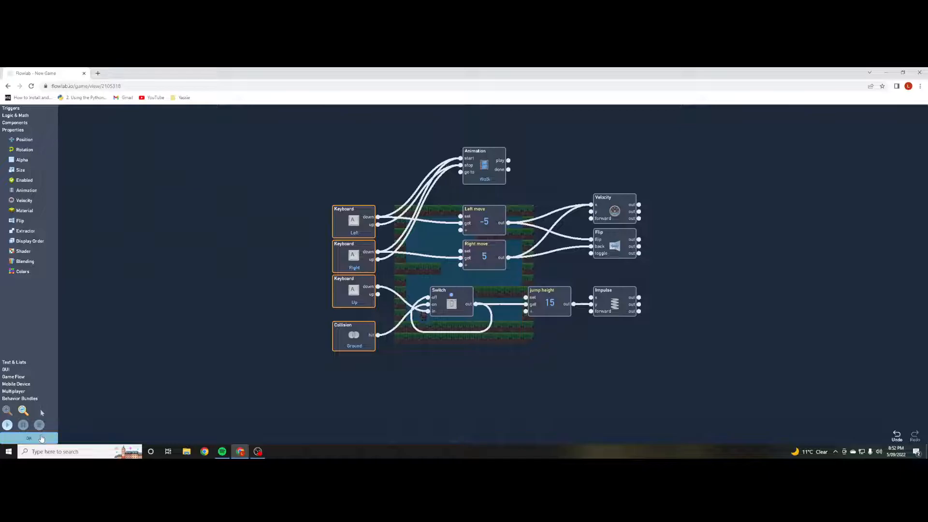
click(8, 426)
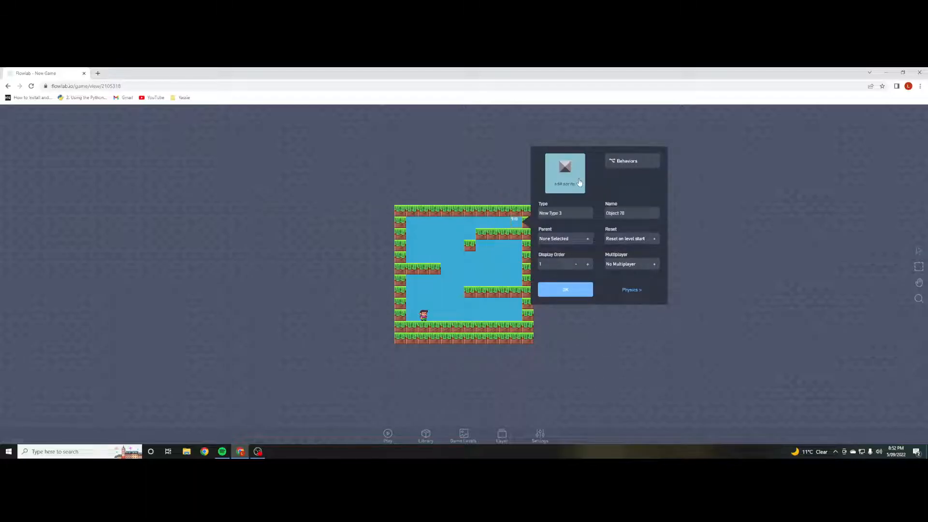
Give the new object the golden key sprite from the pixel-objects library and confirm its settings.
click(564, 172)
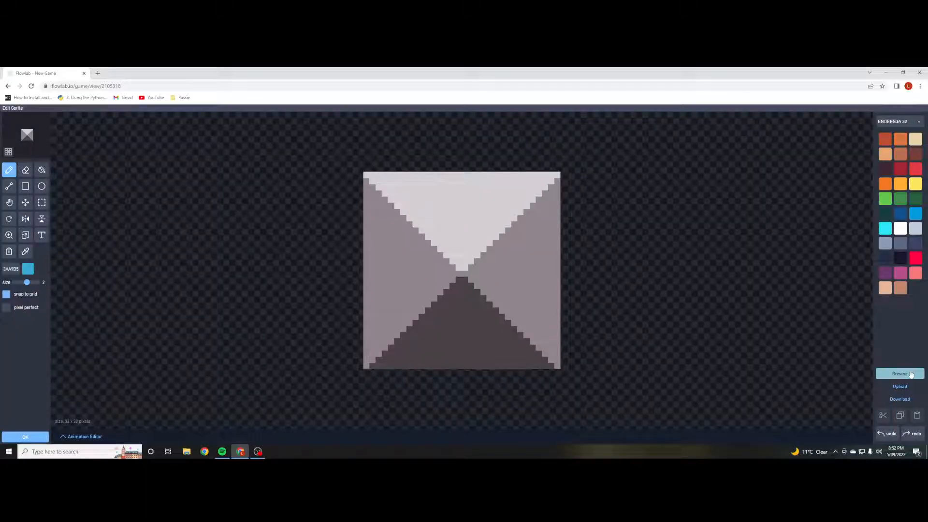
click(900, 373)
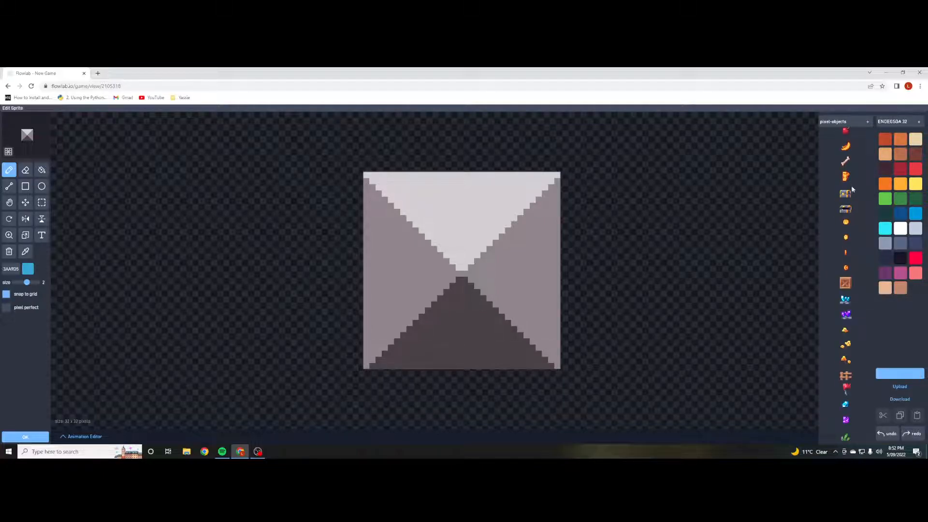
scroll(down, 3)
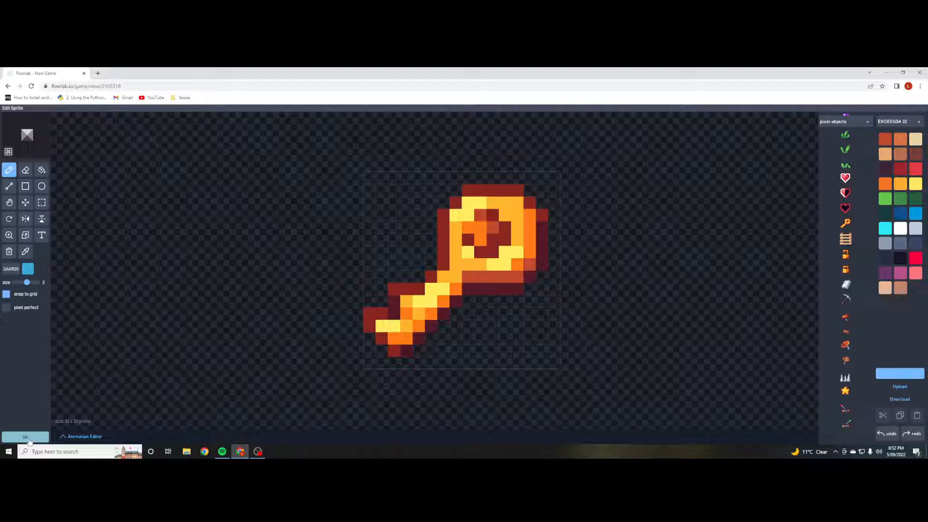
click(25, 437)
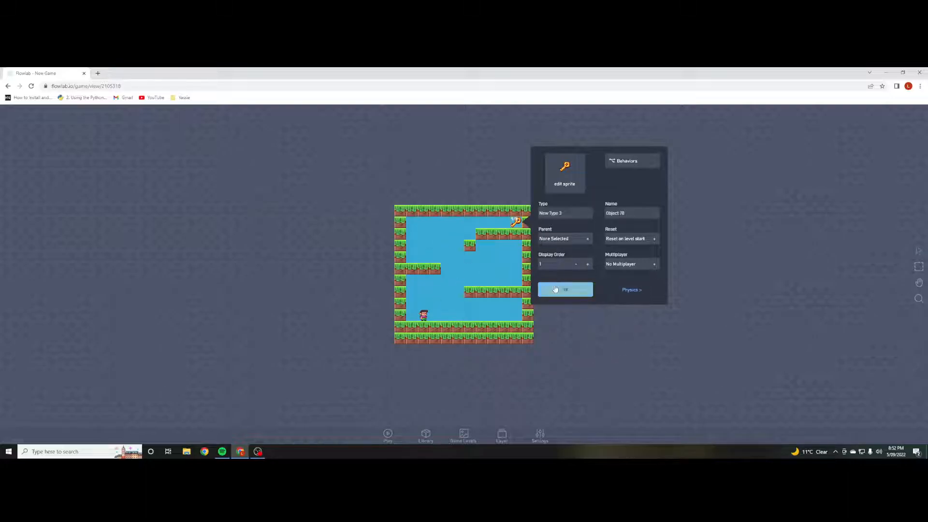
click(565, 288)
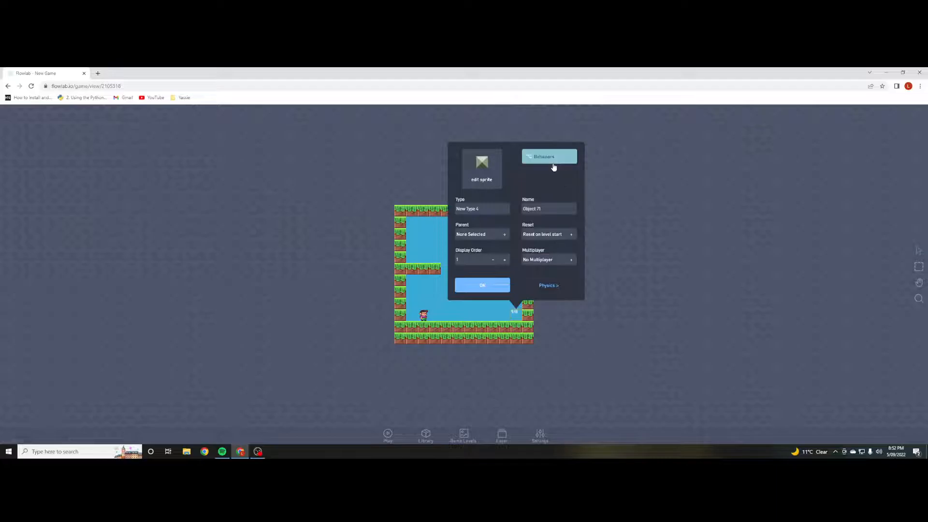
Browse the library for the second object's sprite and switch to the pixel-blocks category for the wooden door.
click(548, 157)
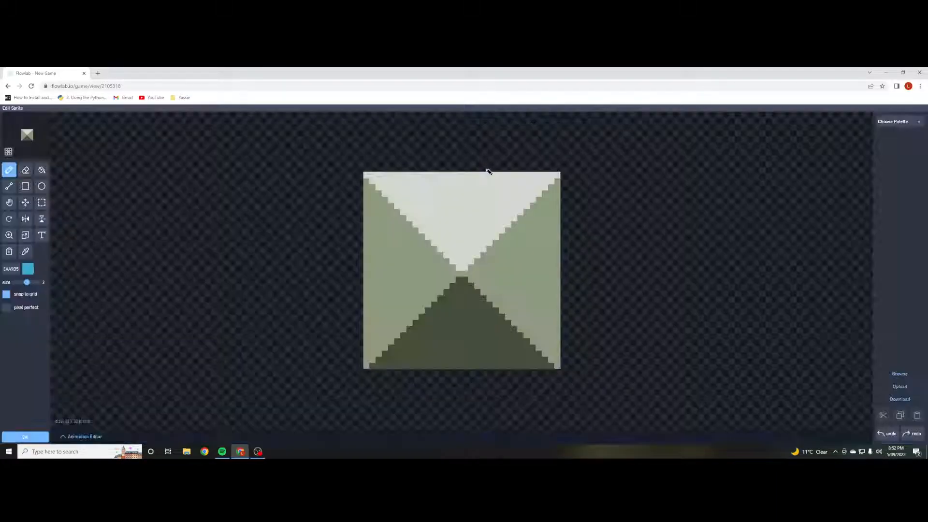
click(893, 122)
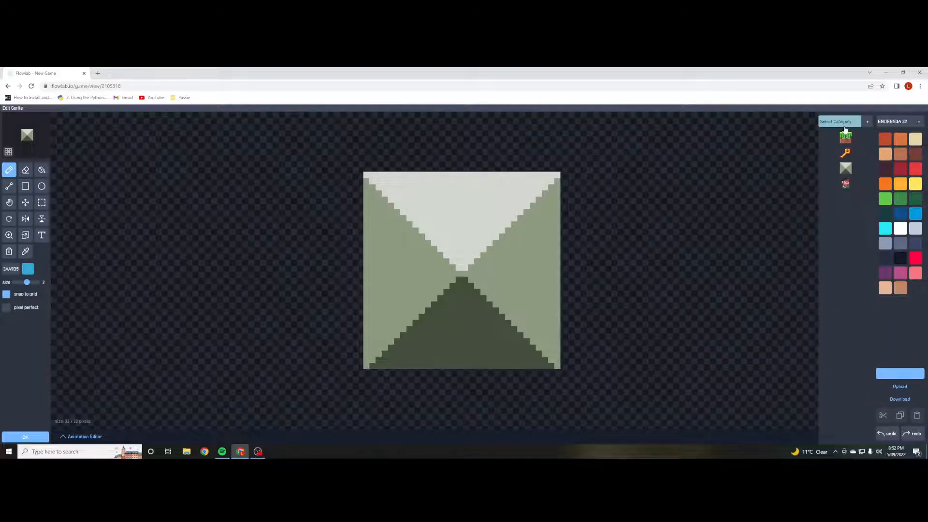
click(835, 122)
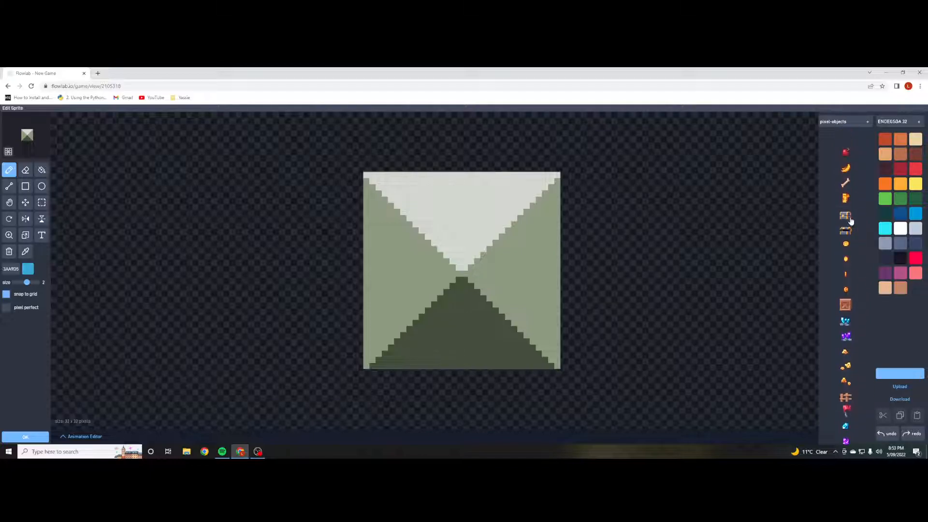
scroll(down, 3)
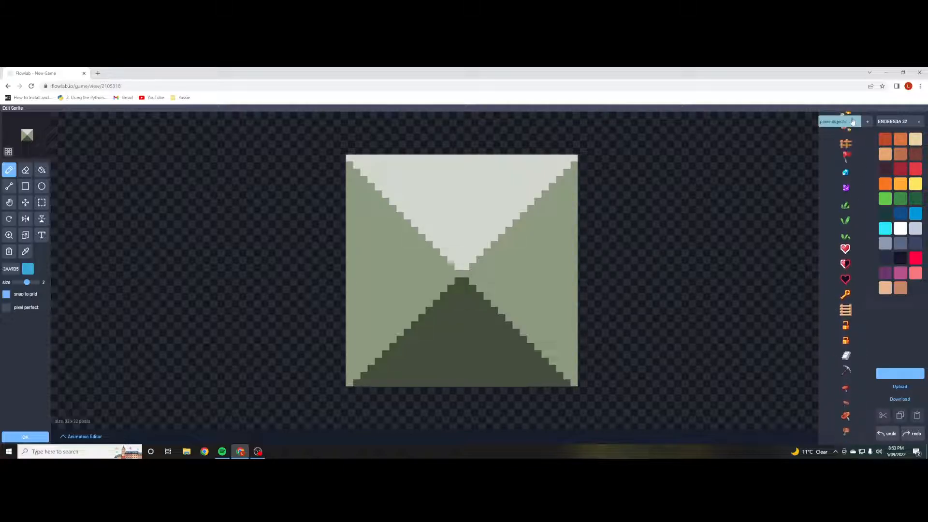
click(835, 121)
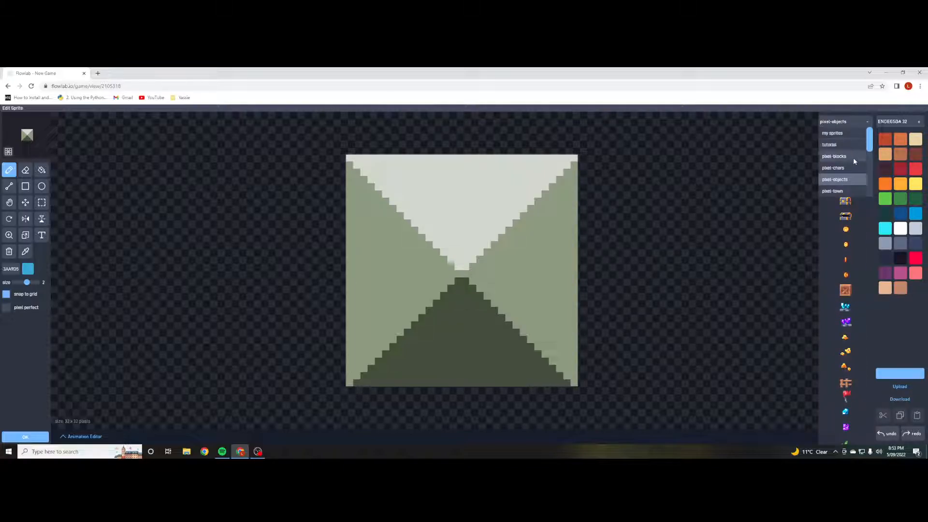
click(834, 155)
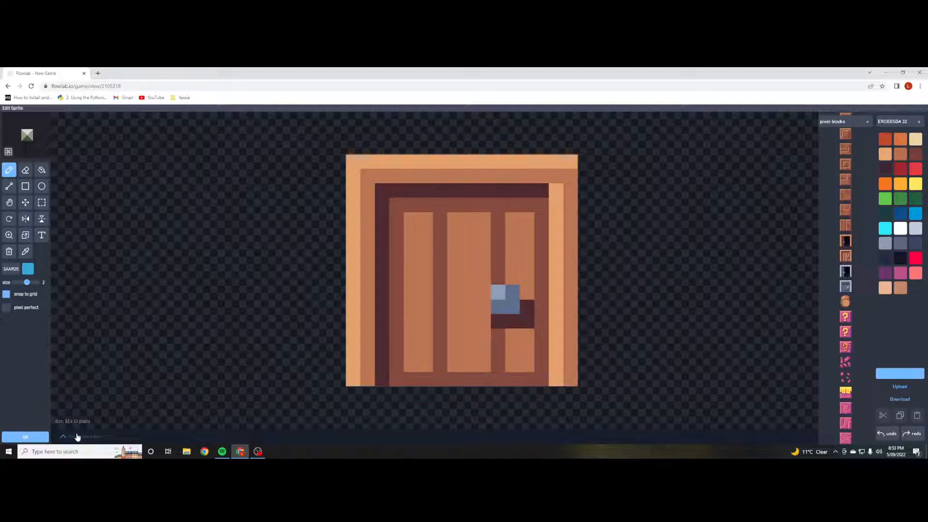
Create an animation named Open with an open-door frame and confirm the door object.
click(64, 435)
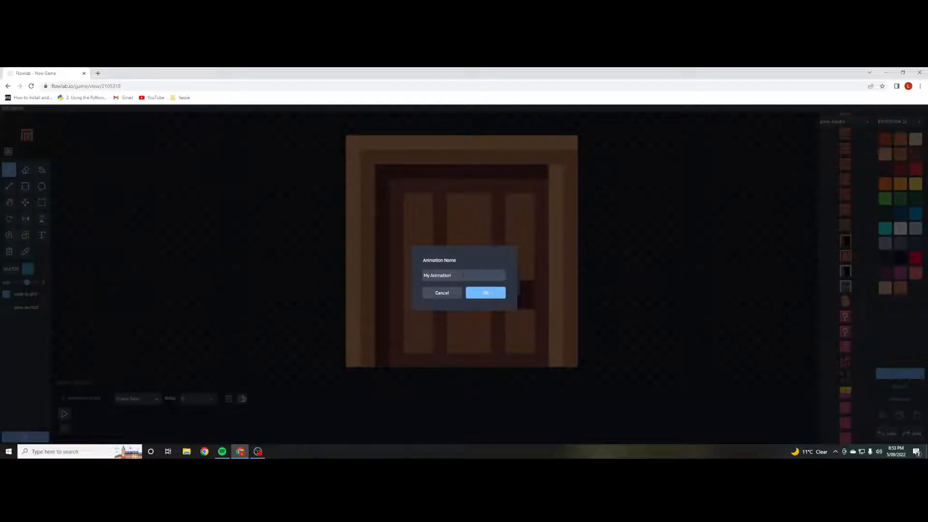
text(Open)
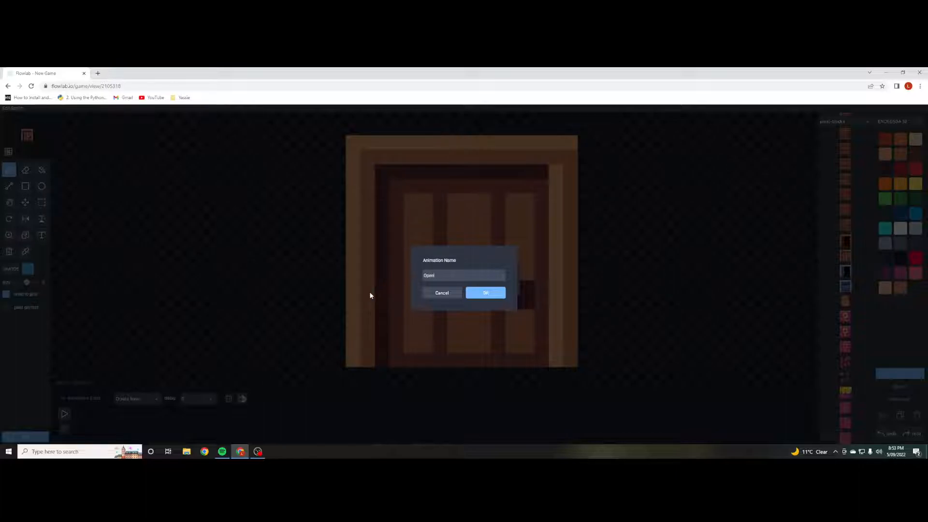
click(485, 292)
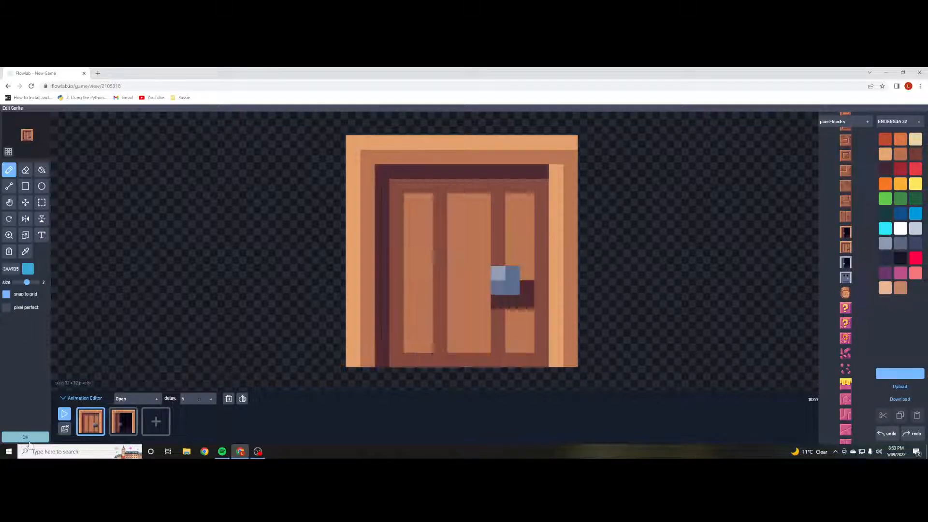
click(122, 422)
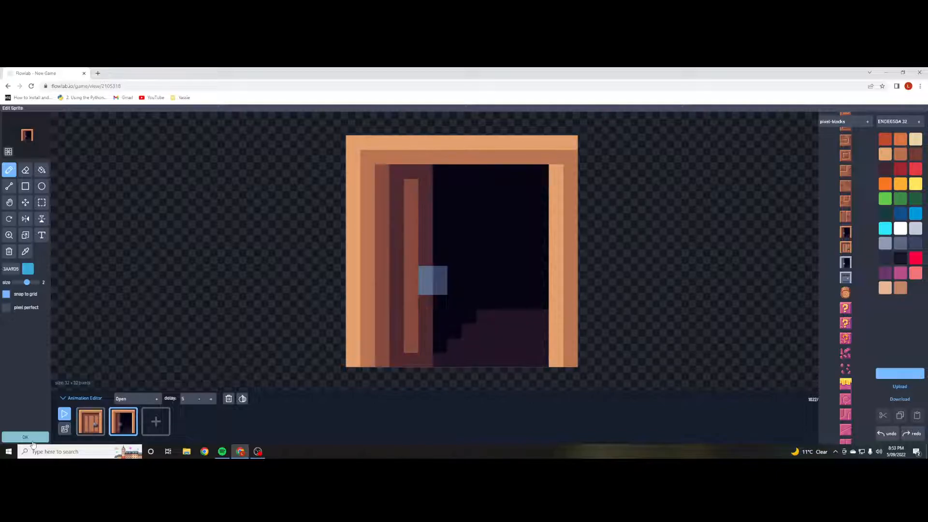
click(90, 421)
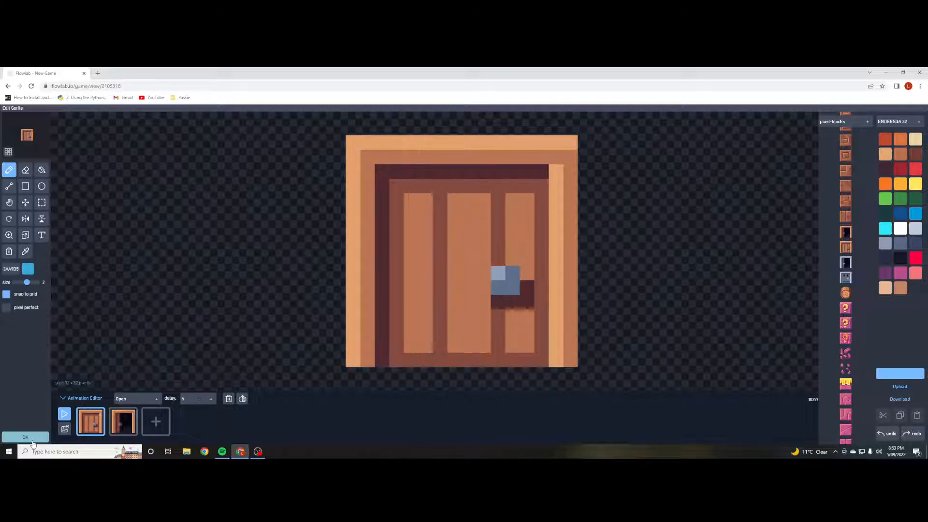
click(25, 437)
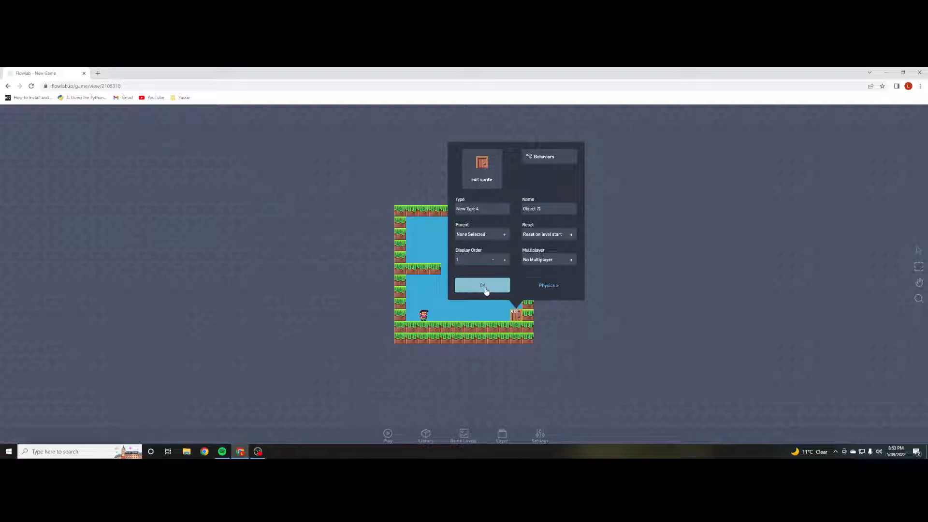
click(481, 285)
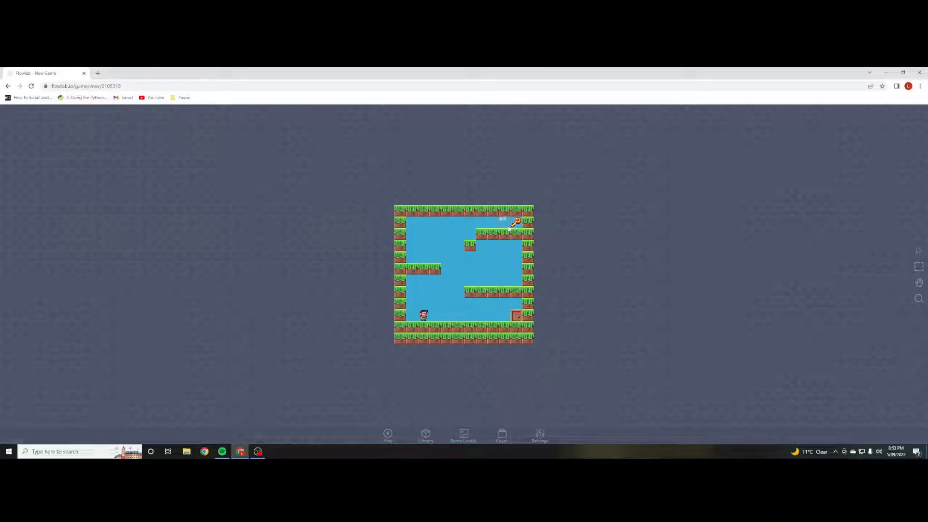
Name the object type 'key' and set its physics non-solid with collisions enabled and a polygon shape.
click(516, 221)
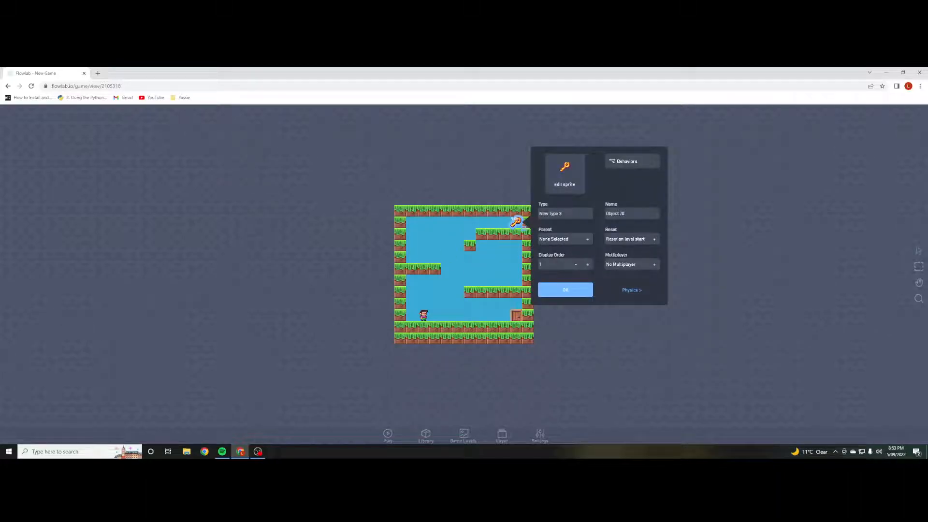
text(key)
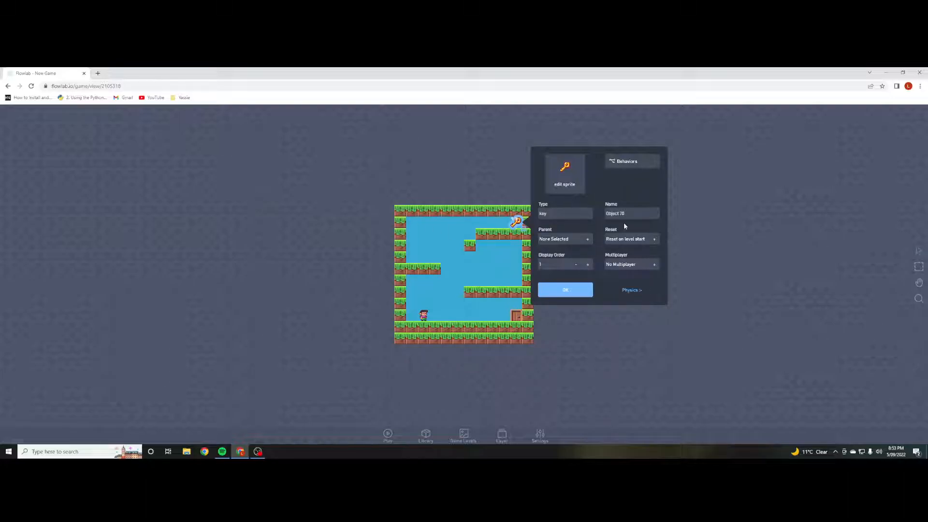
click(631, 290)
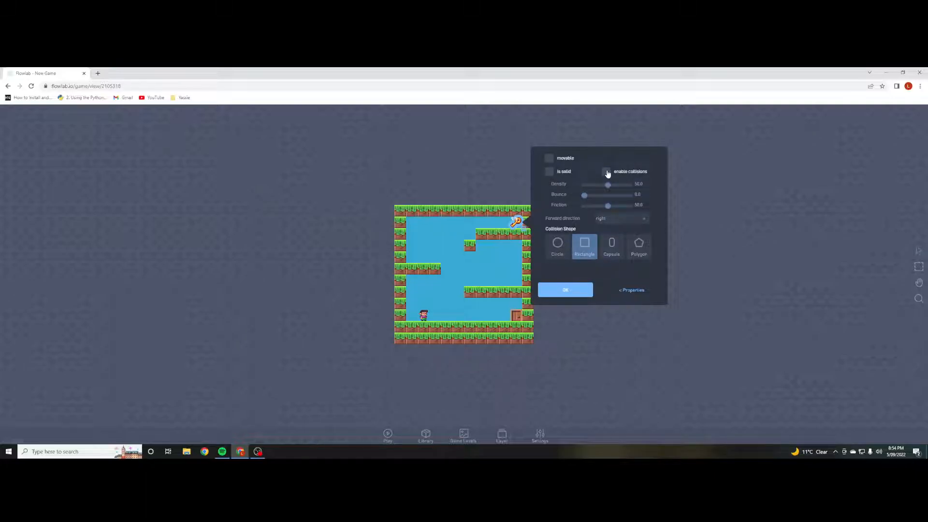
click(605, 171)
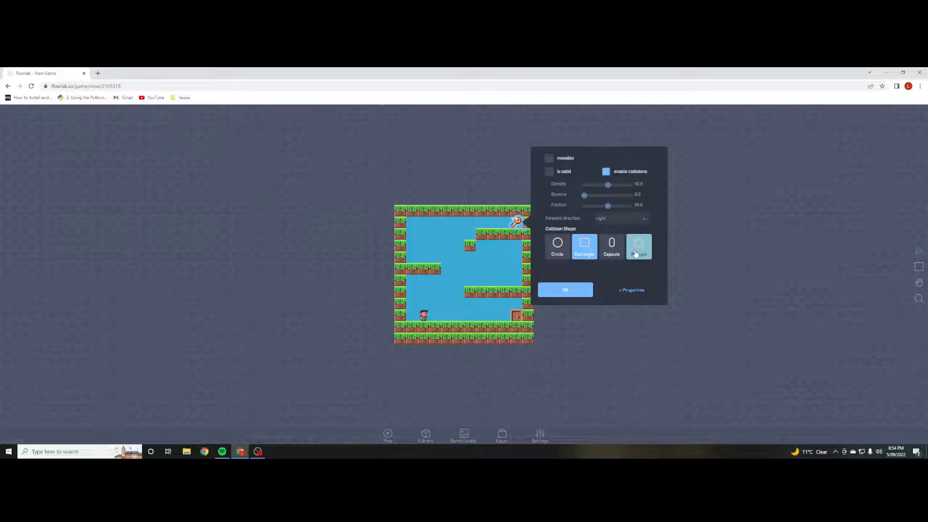
click(638, 245)
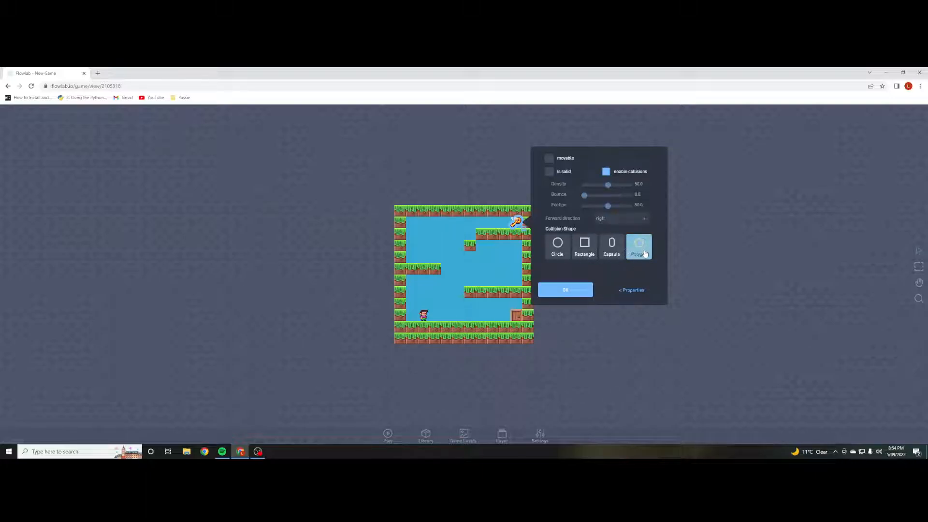
click(639, 246)
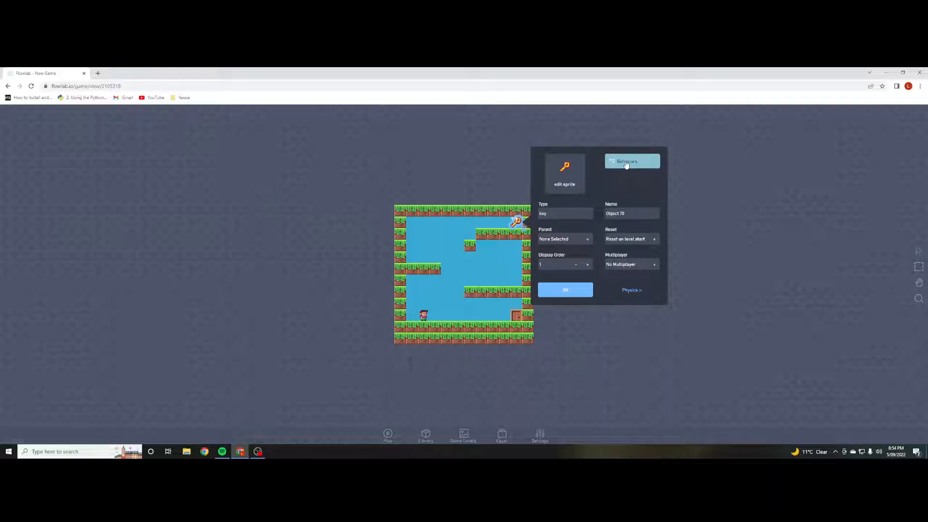
In the key's behaviours, add a Destroyer beside the collision trigger so the key vanishes when touched.
click(630, 162)
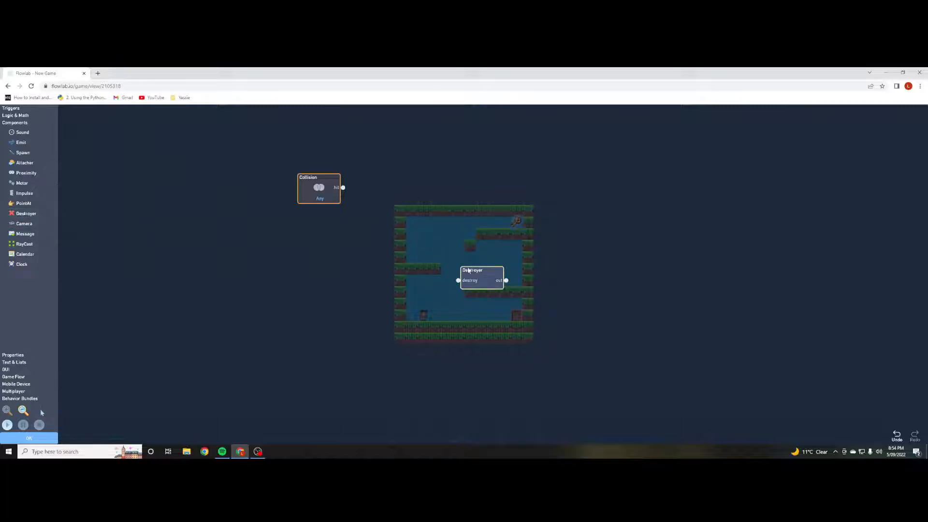
drag(480, 270, 415, 178)
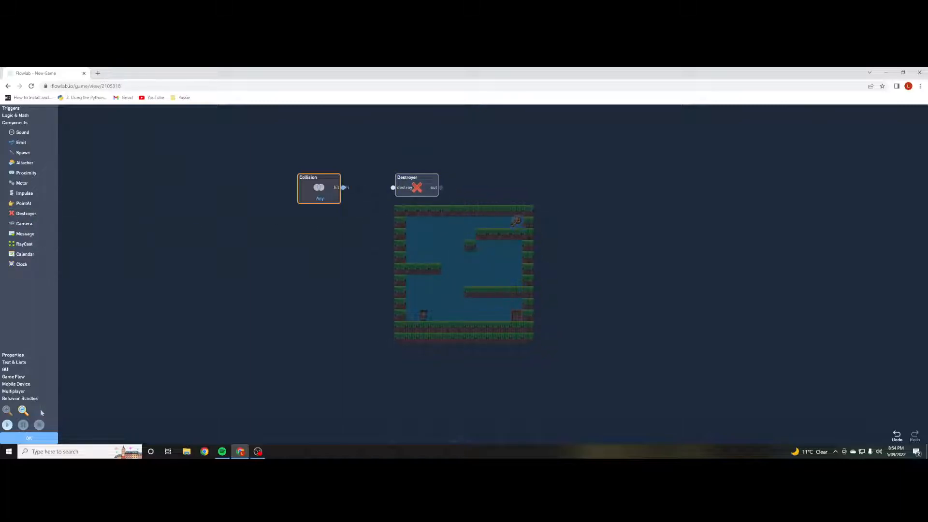
drag(346, 186, 393, 187)
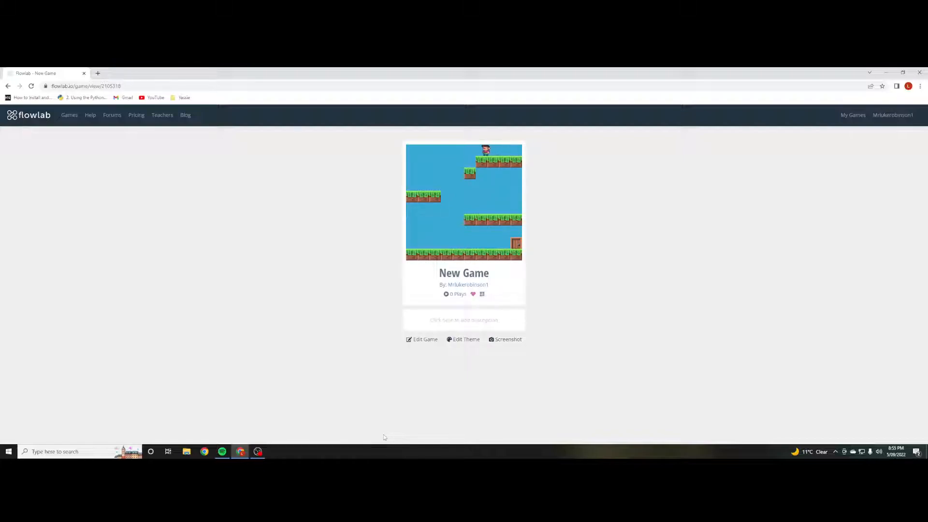
Return from the game's overview page to editing the level.
click(422, 340)
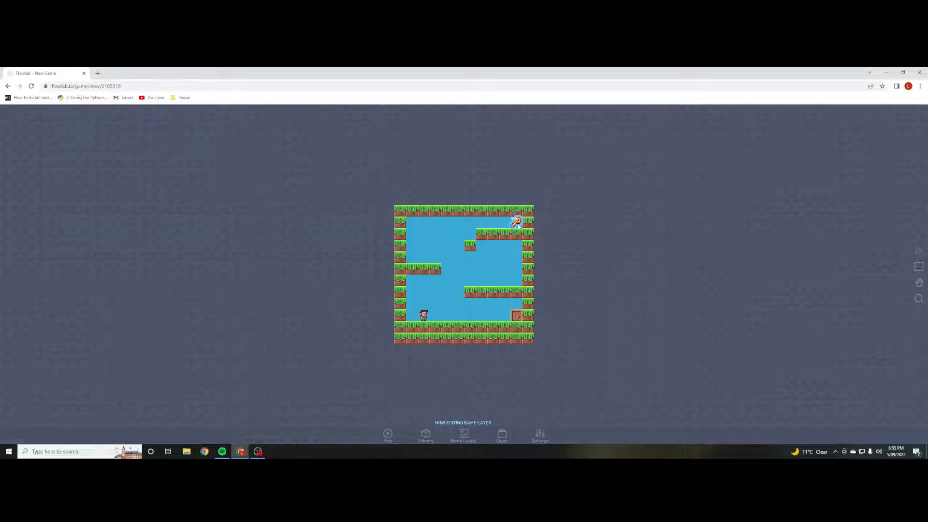
Limit the key's collision trigger to the Player type.
click(516, 220)
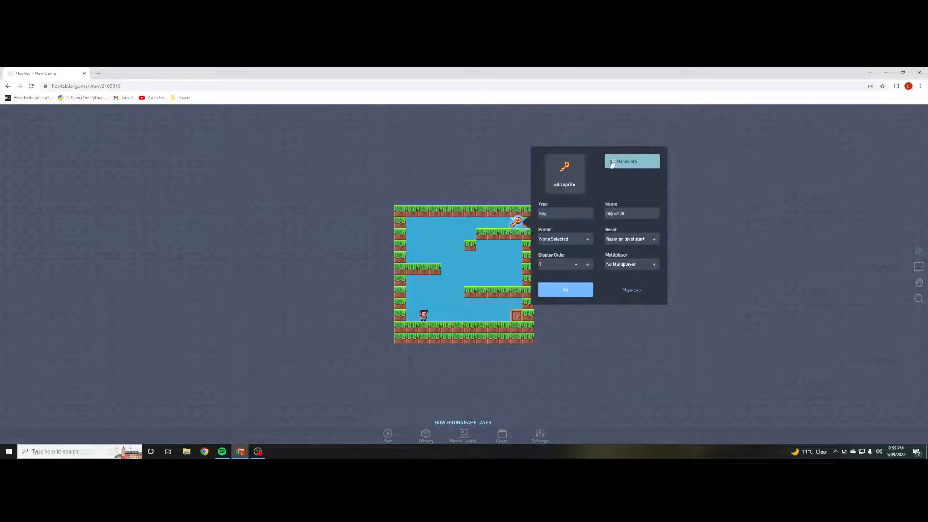
click(626, 162)
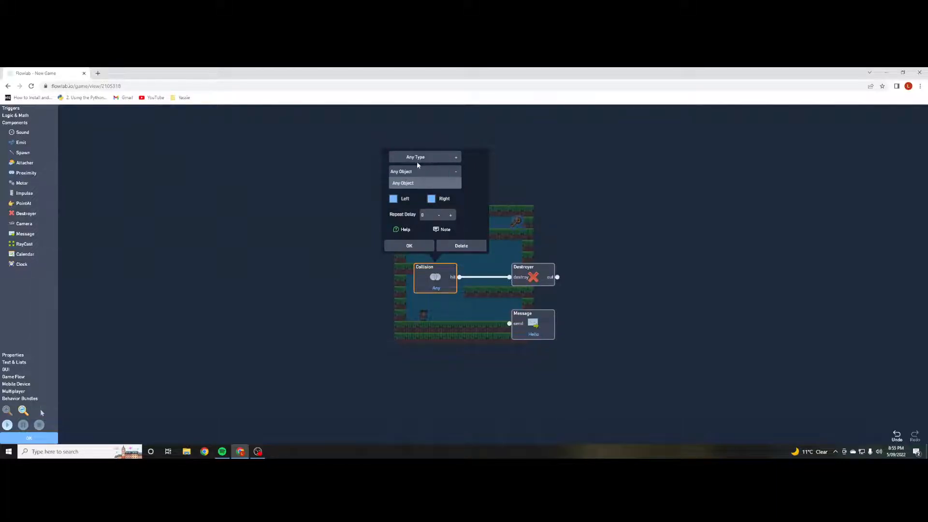
click(423, 157)
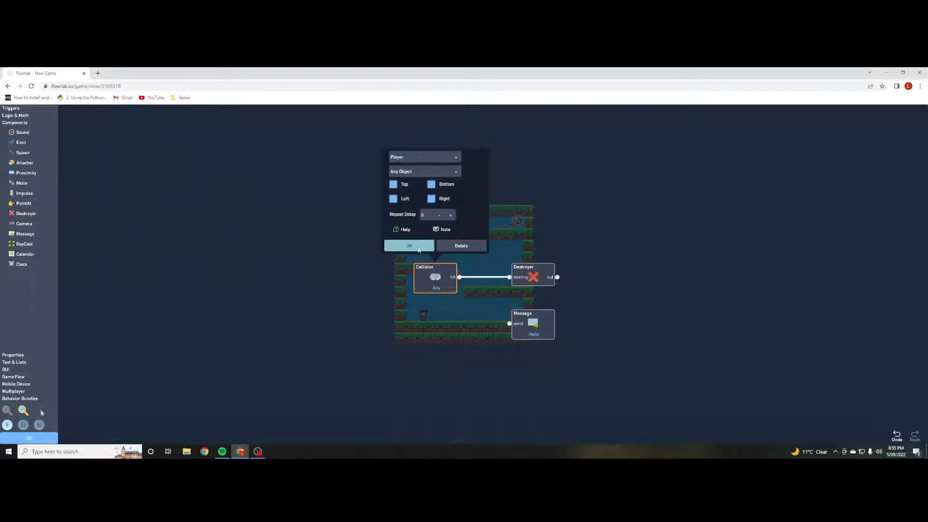
click(409, 246)
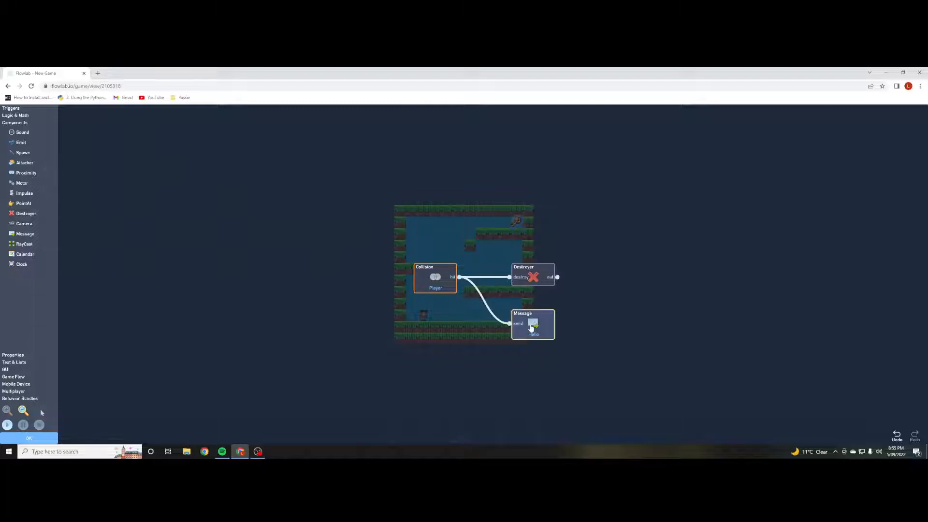
Set the Message block to send 'Open' to chosen objects and return to the level.
double_click(531, 325)
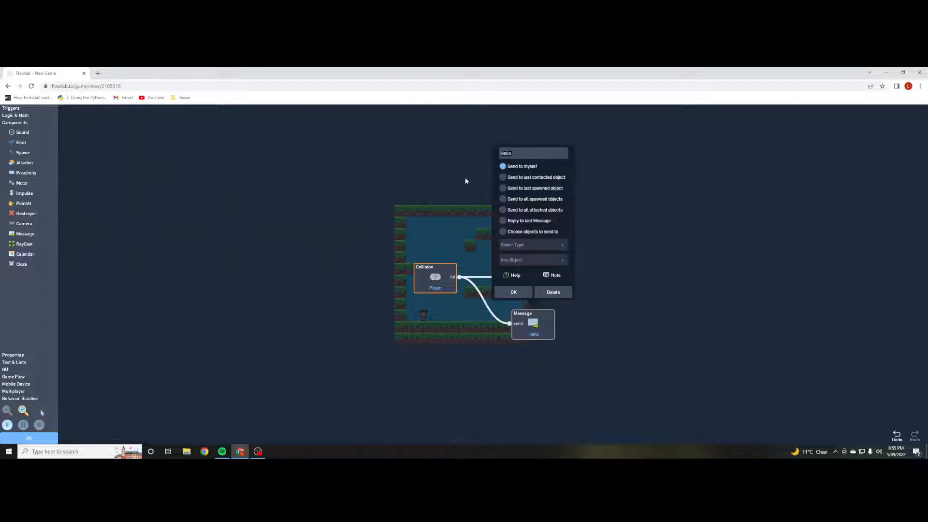
text(Open)
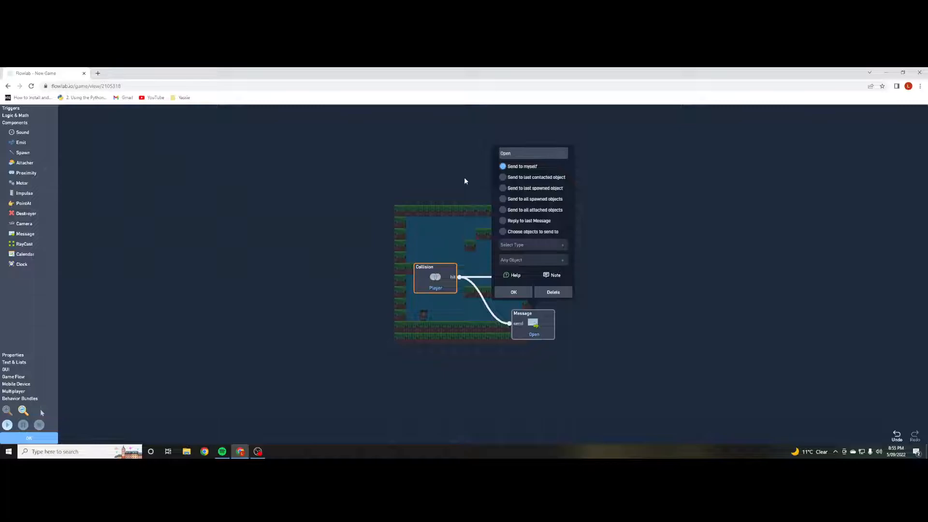
click(502, 231)
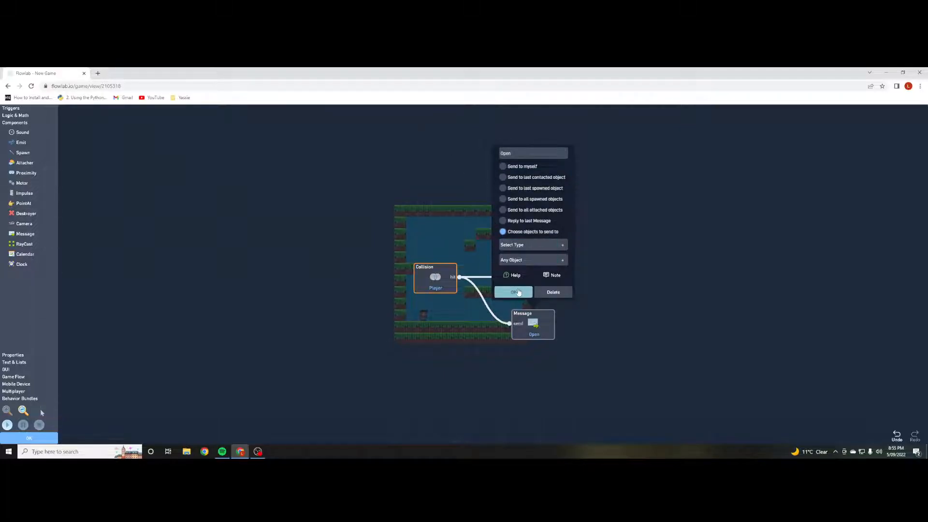
click(513, 292)
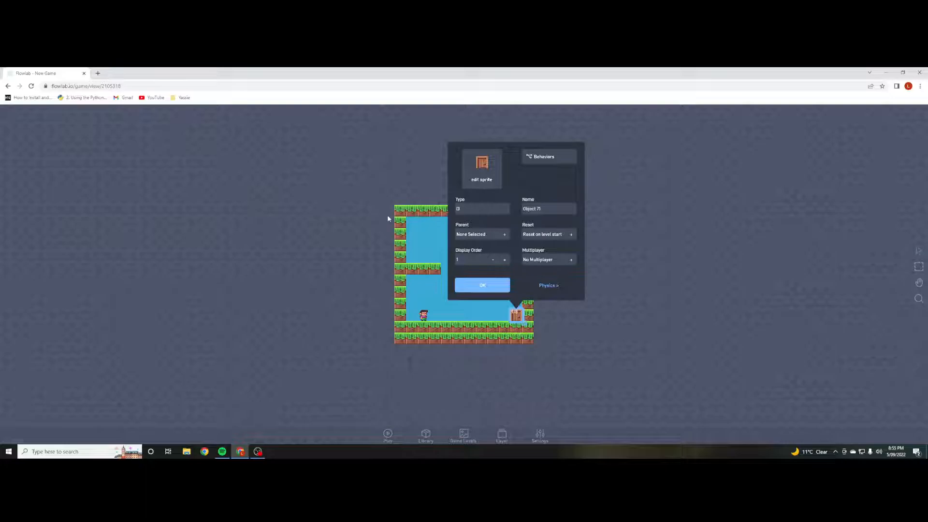
click(482, 285)
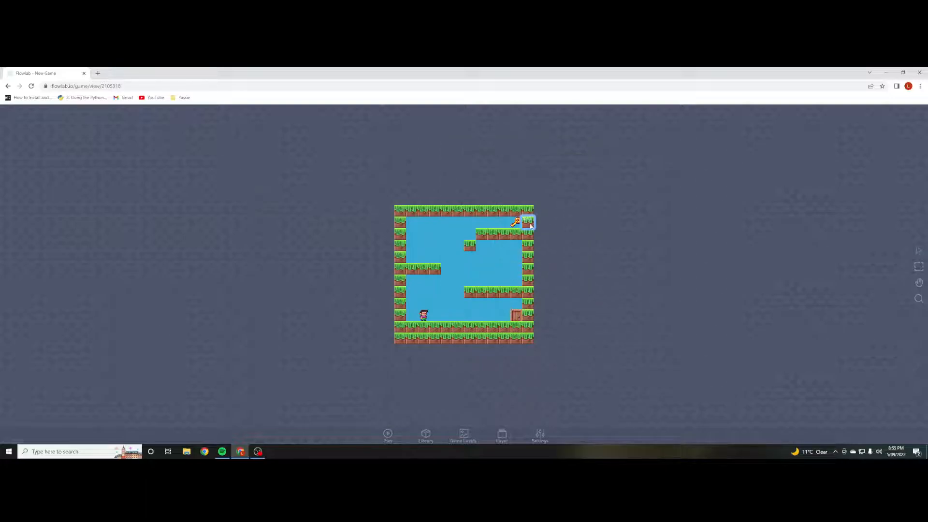
Address the key's Open message to Door-type objects.
click(518, 223)
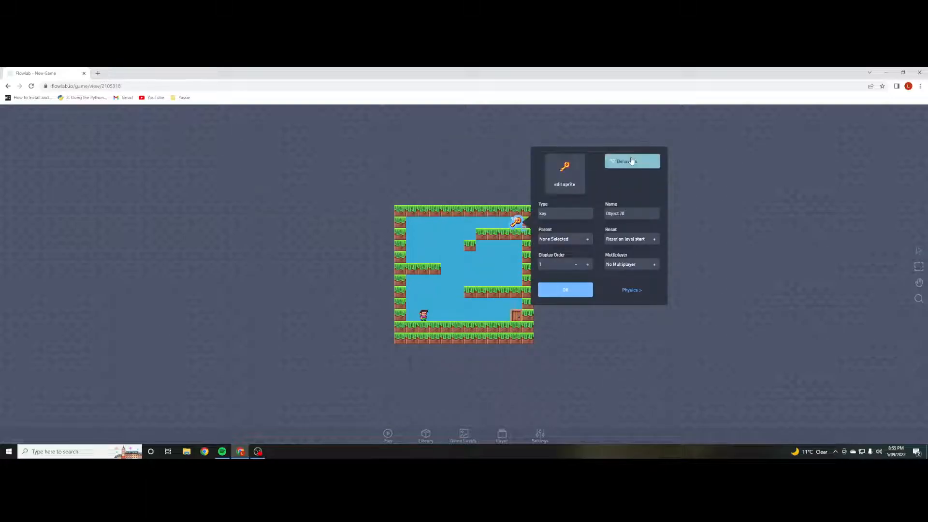
click(631, 161)
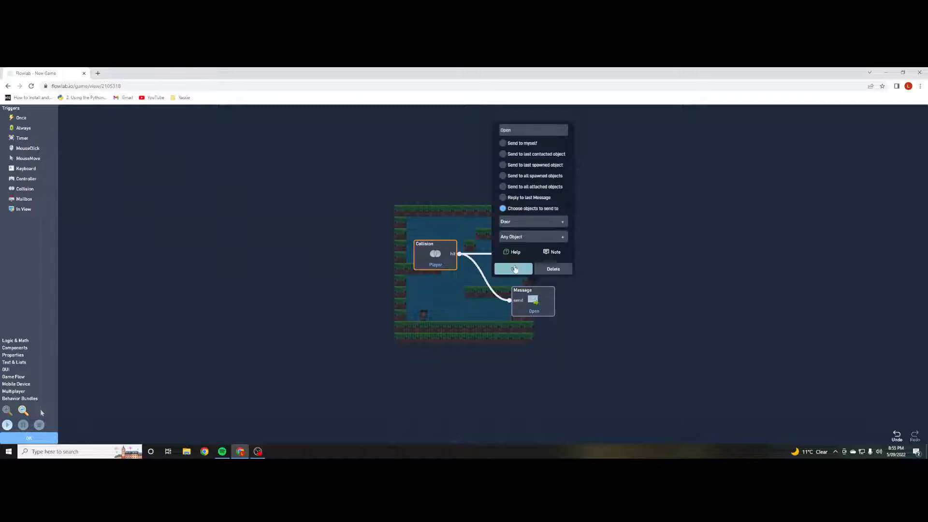
click(512, 269)
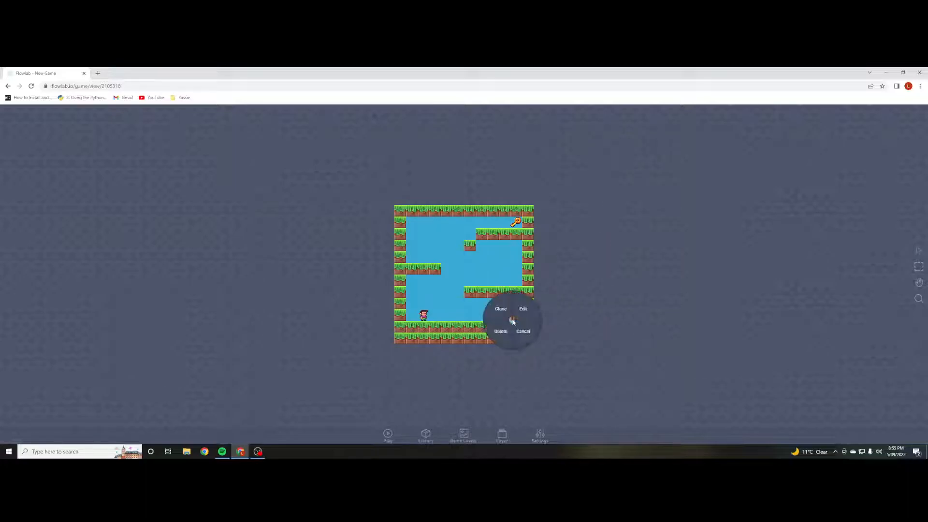
Add a Mailbox trigger to the door that listens for the Open message.
click(523, 308)
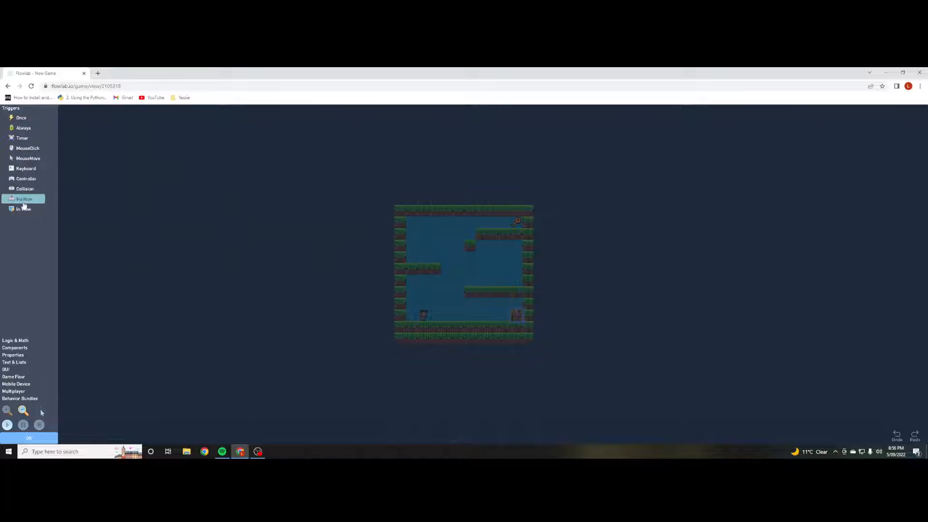
click(24, 199)
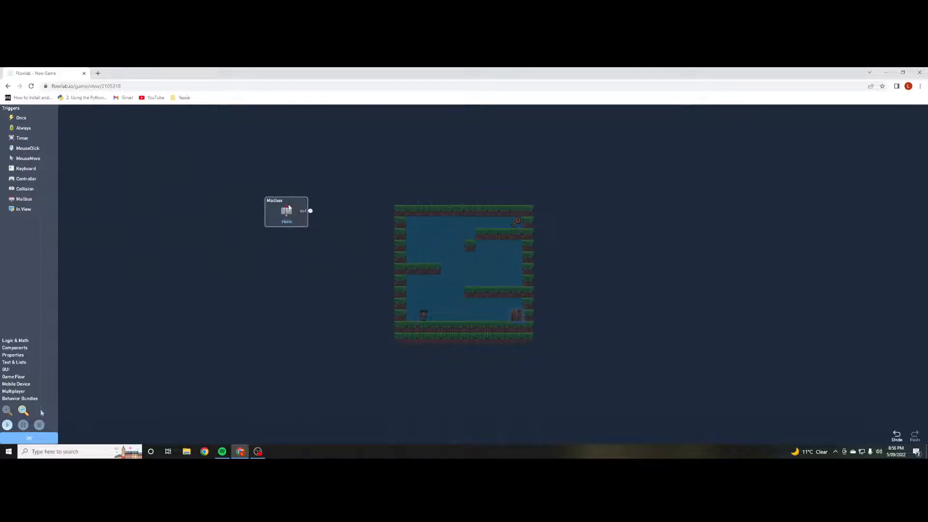
click(286, 212)
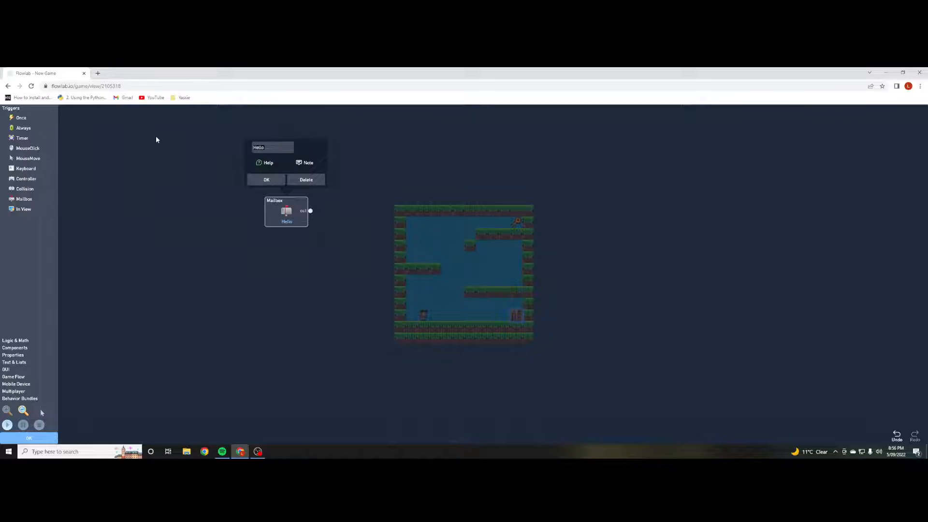
text(Open)
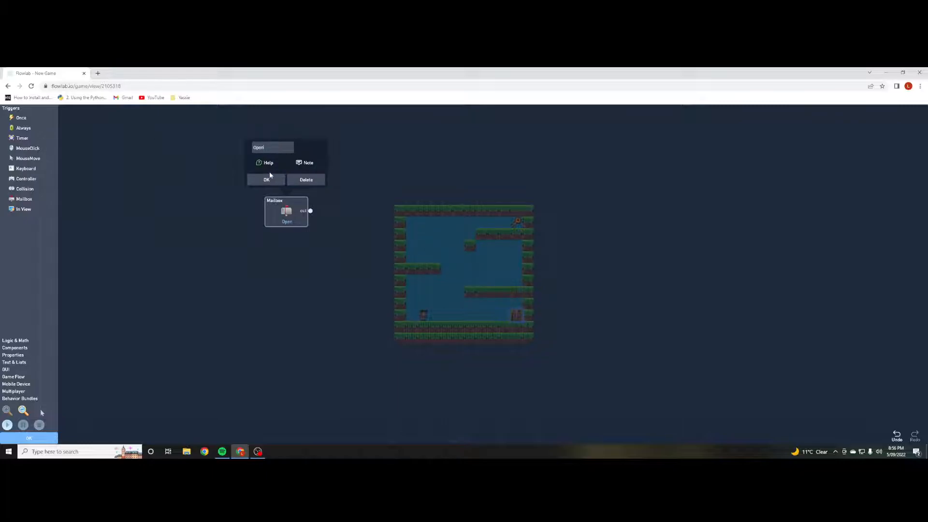
click(266, 180)
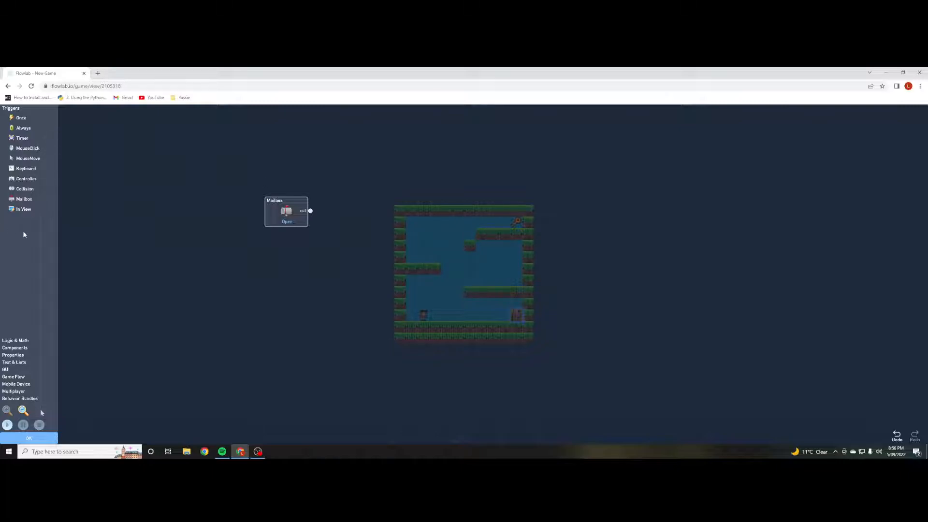
mouse_move(86, 277)
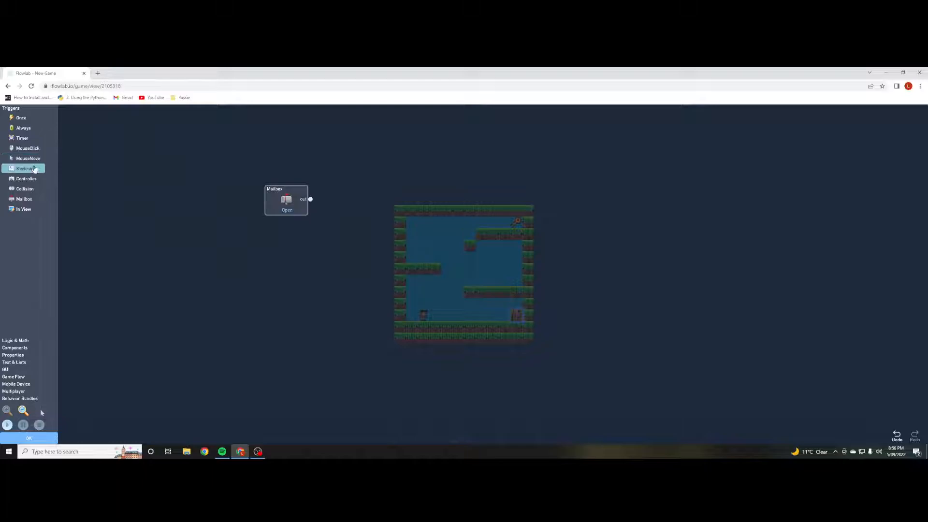
Add a Collision trigger and a LoadLevel block set to Next Level to the door.
click(25, 189)
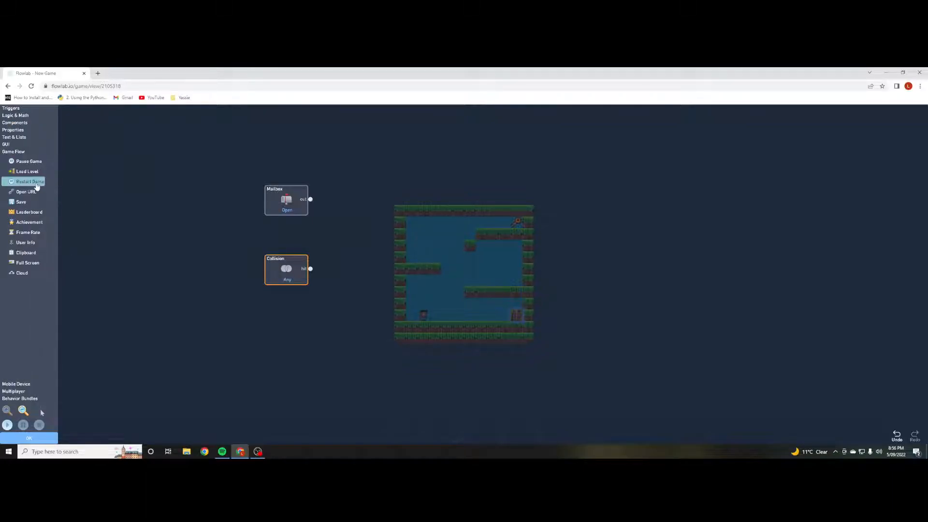
click(27, 171)
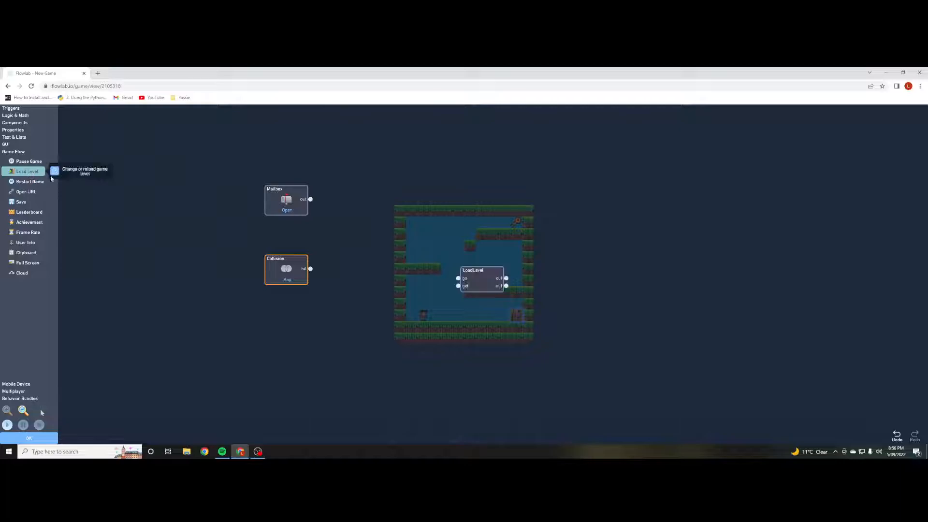
drag(482, 278, 383, 267)
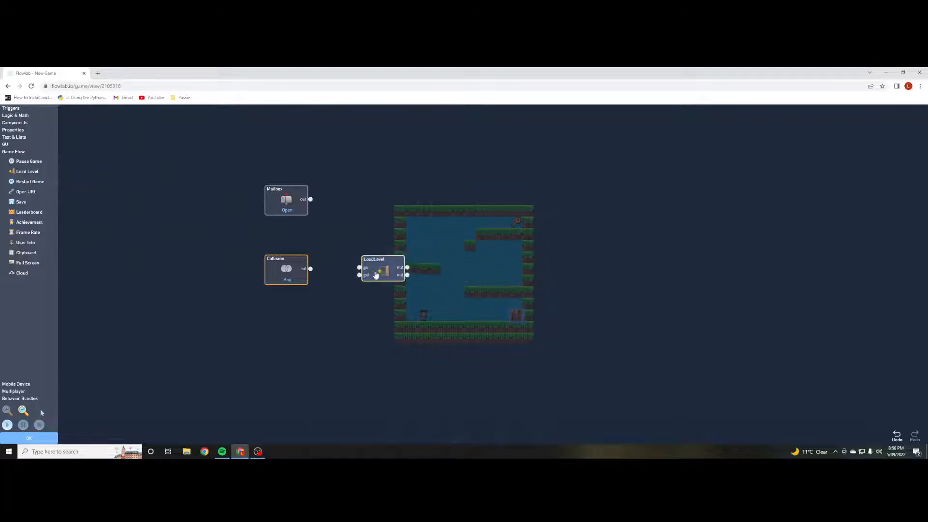
click(381, 260)
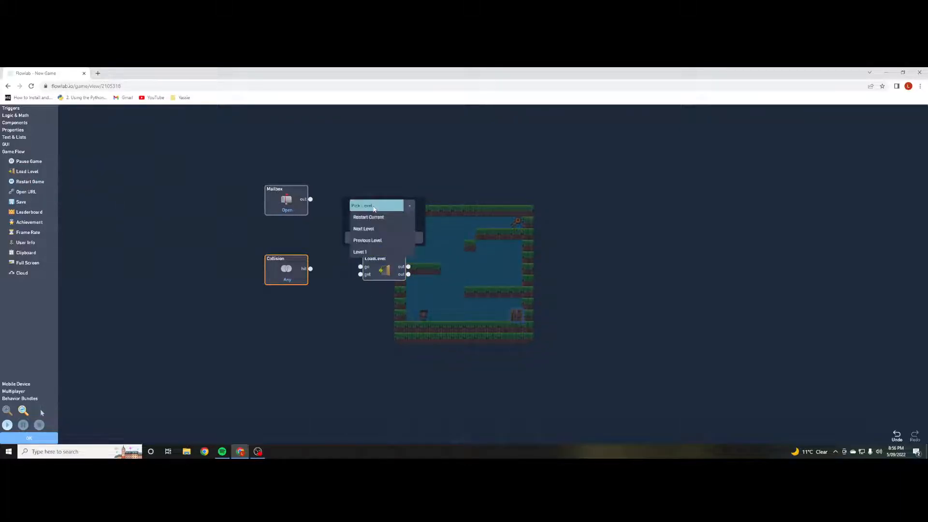
click(364, 228)
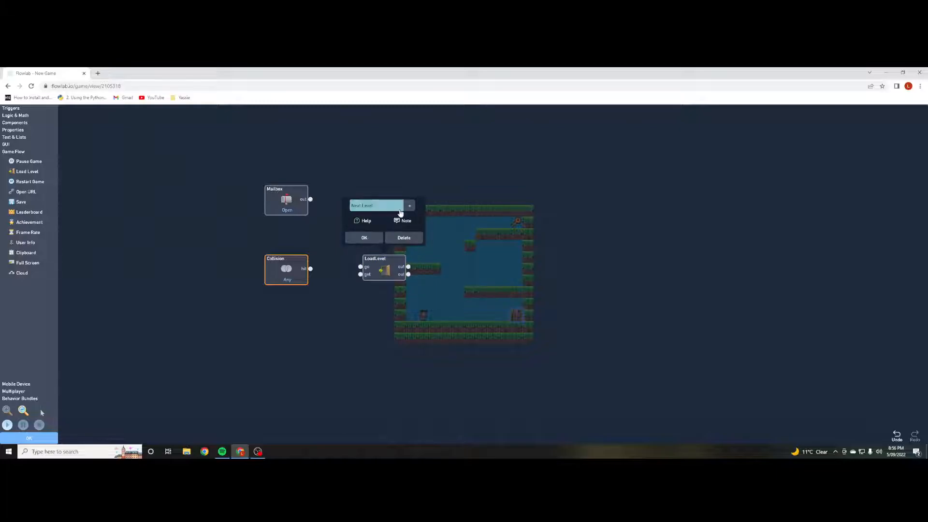
click(364, 237)
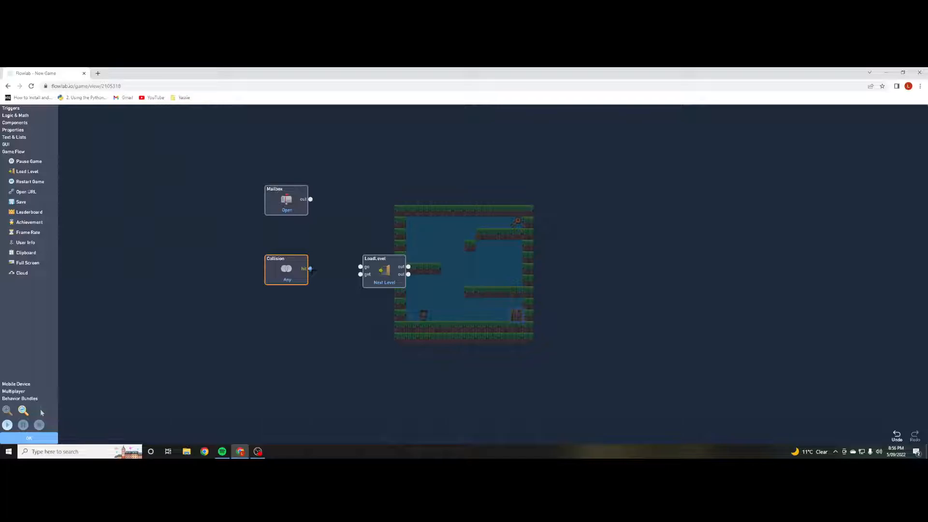
Wire the door's Collision output into the LoadLevel input.
drag(310, 269, 360, 267)
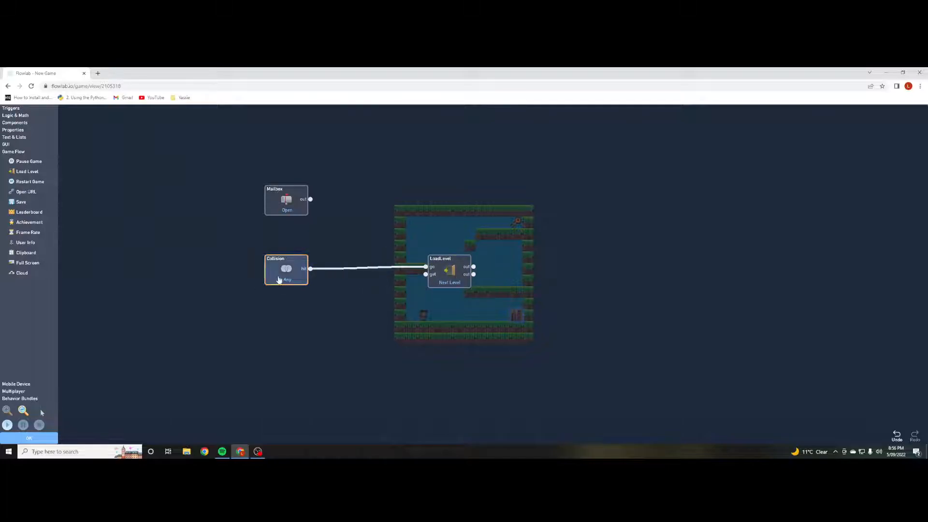
click(39, 411)
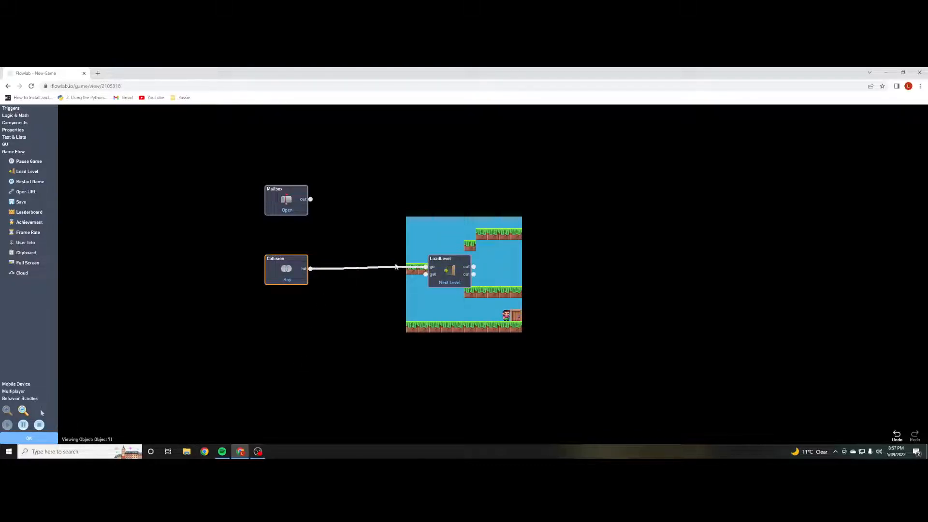
Review the Game Levels list and return to editing the level layout.
click(39, 424)
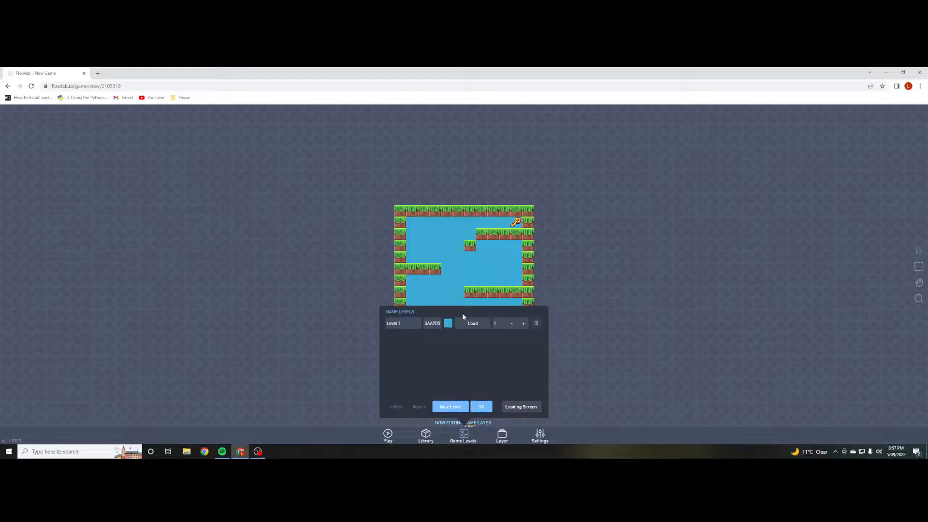
click(449, 407)
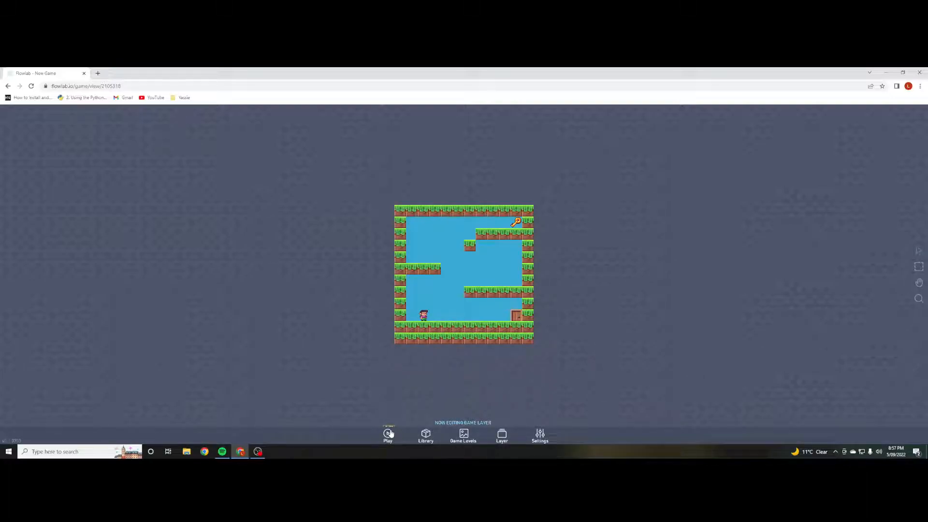
click(387, 436)
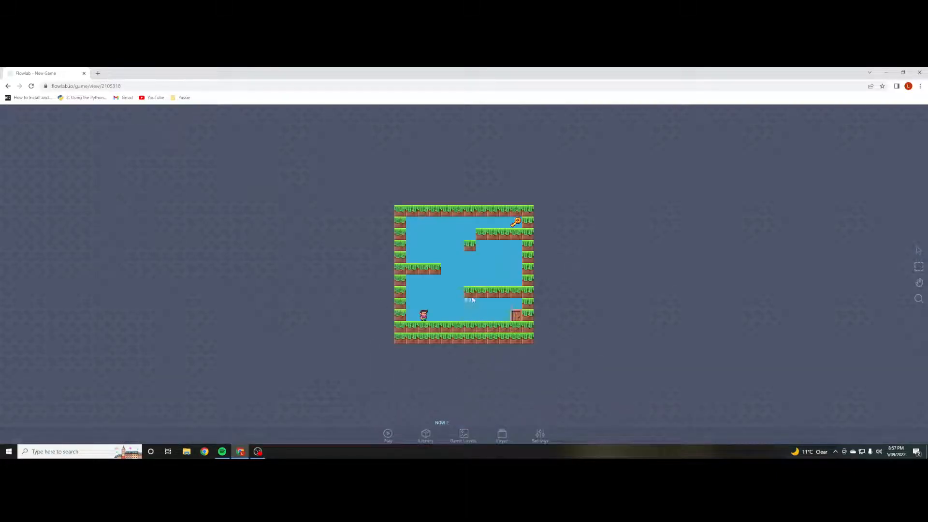
Insert a Switch in the door's graph: Mailbox turns it on, Collision passes through it to LoadLevel.
right_click(516, 312)
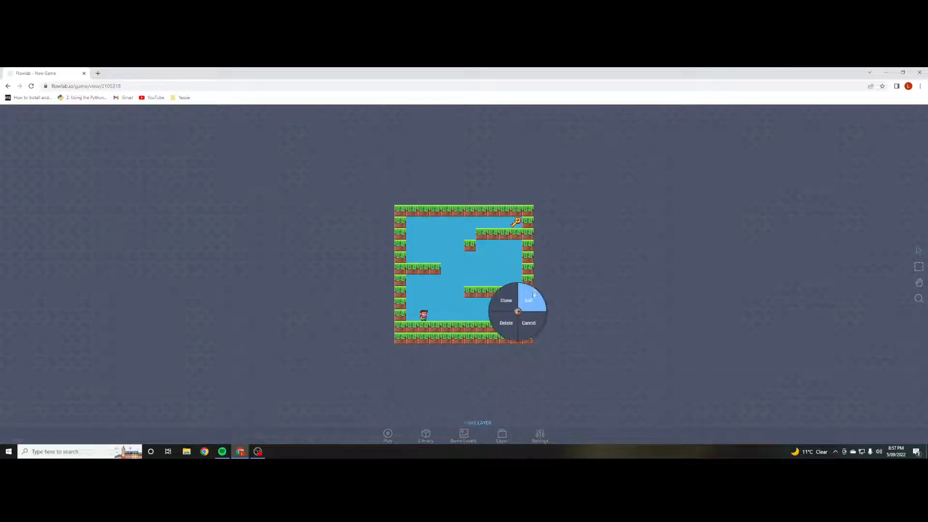
click(527, 300)
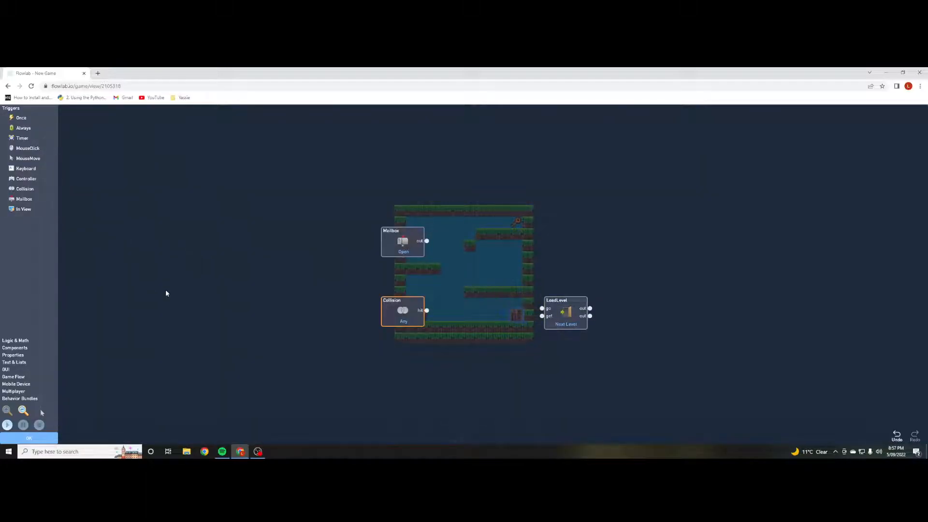
mouse_move(101, 253)
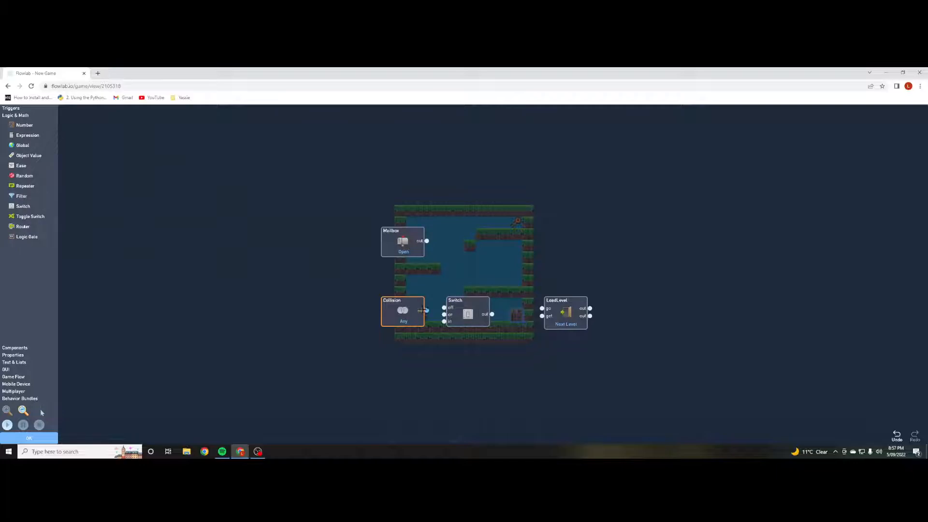
drag(426, 310, 565, 313)
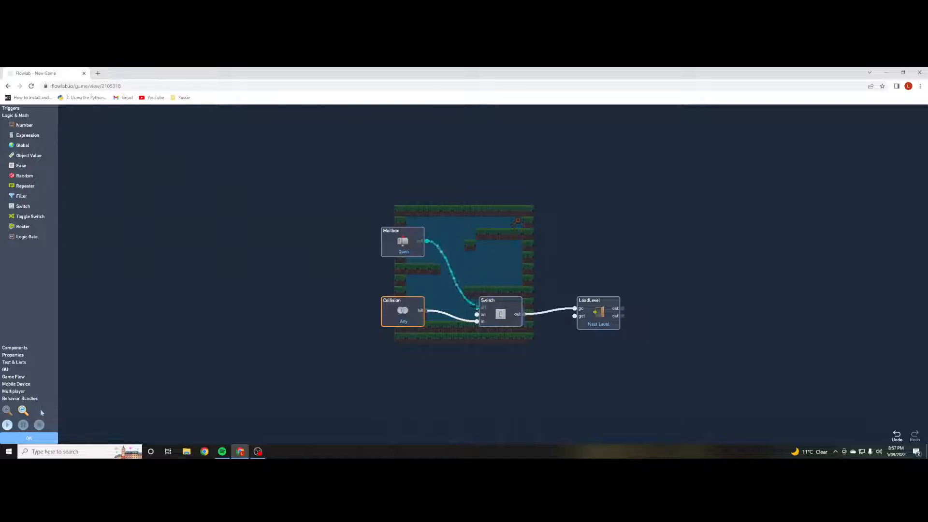
click(7, 425)
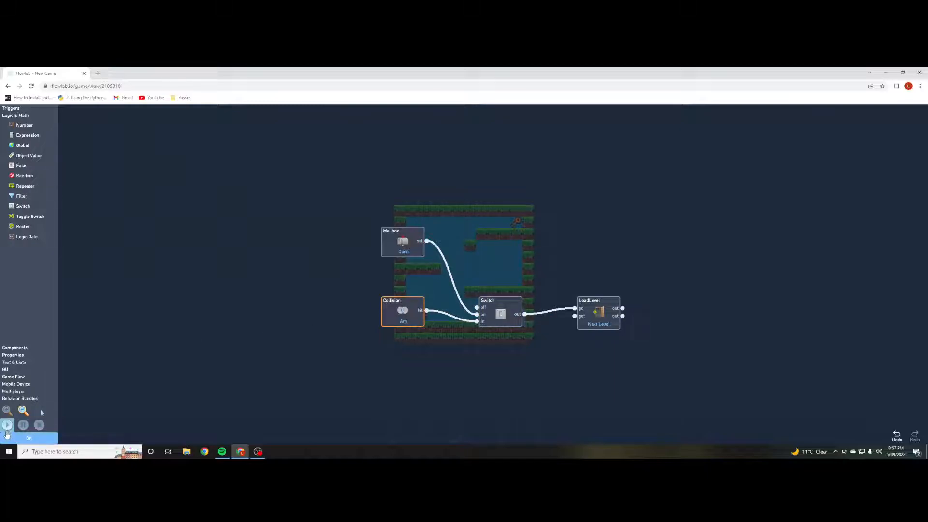
click(8, 424)
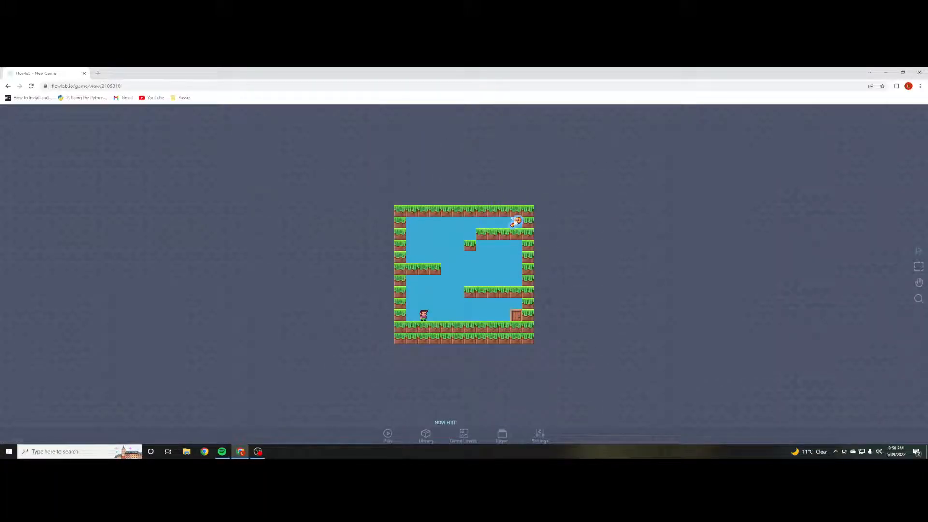
Add an Animation block set to Open to the door, started by the Mailbox output.
click(515, 220)
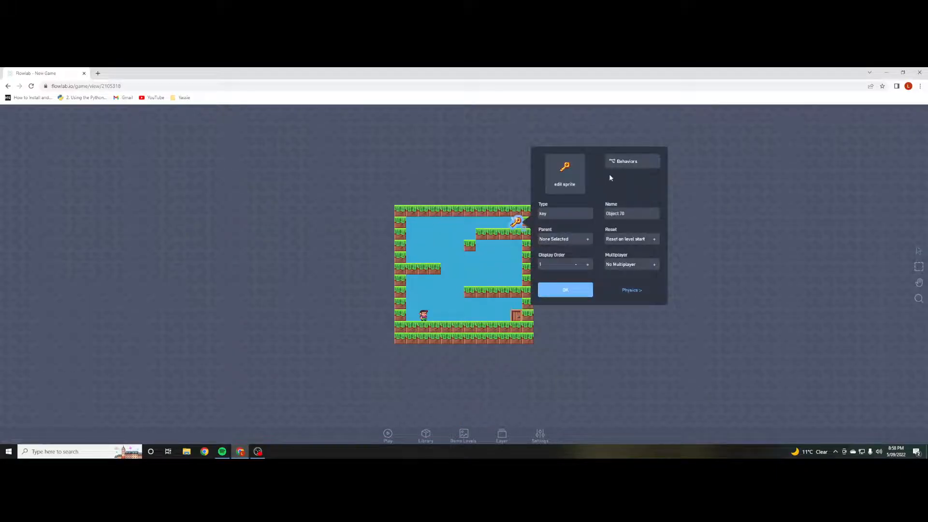
click(626, 161)
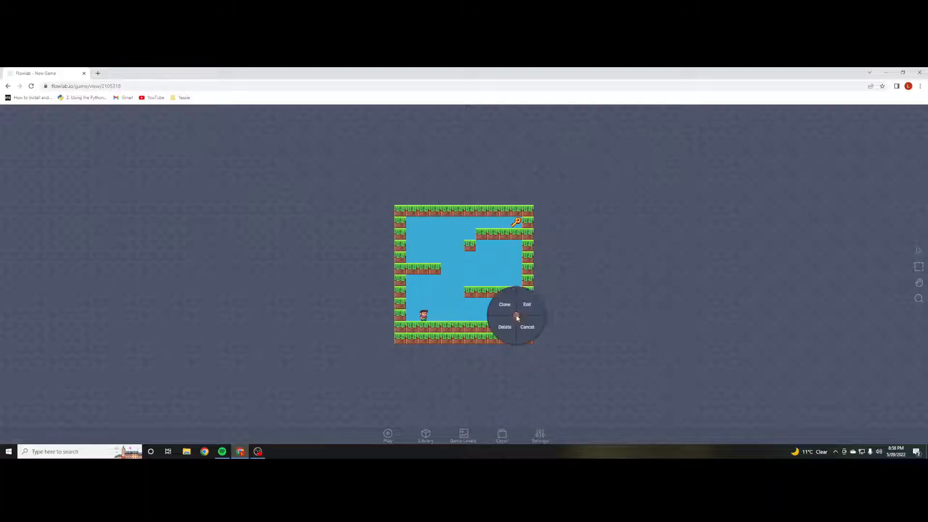
click(526, 304)
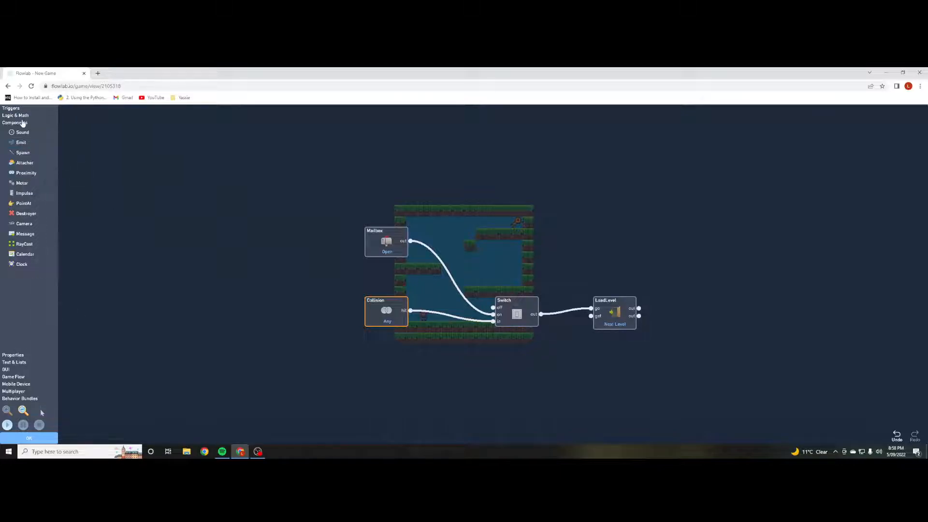
click(15, 115)
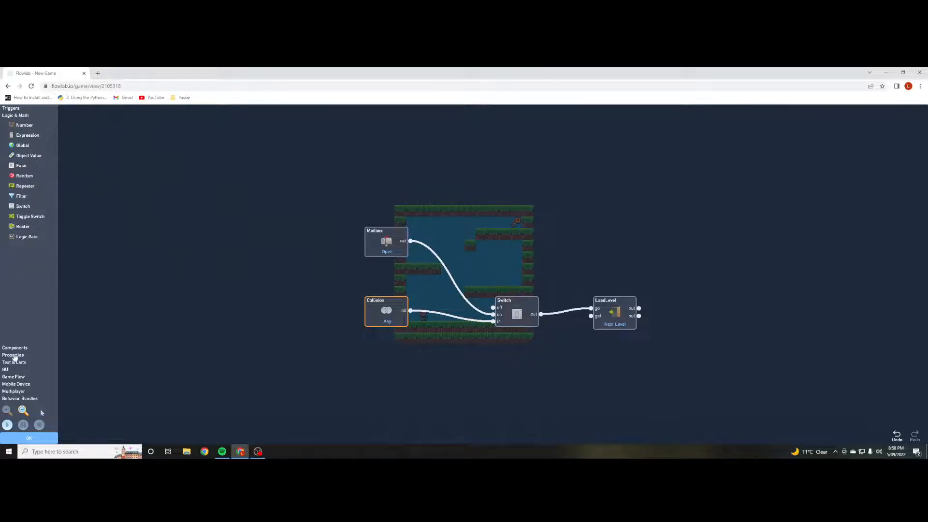
click(14, 122)
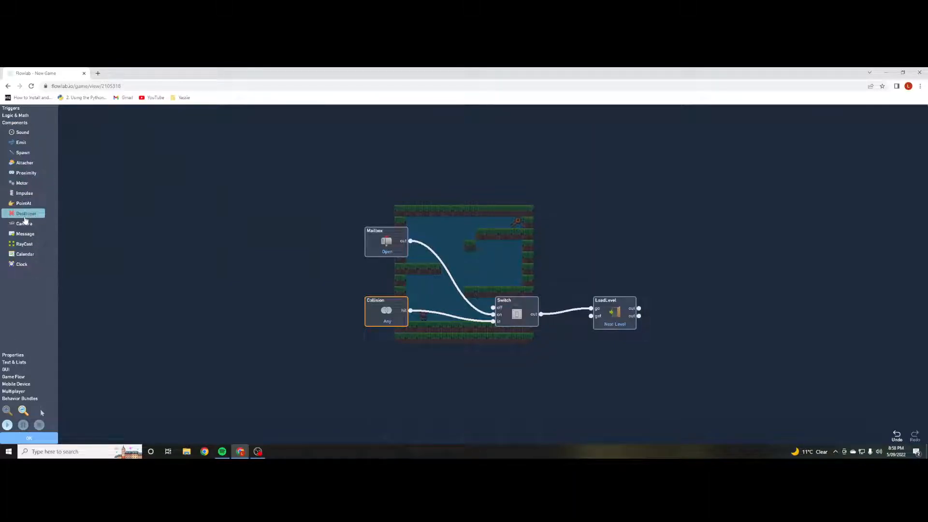
click(12, 129)
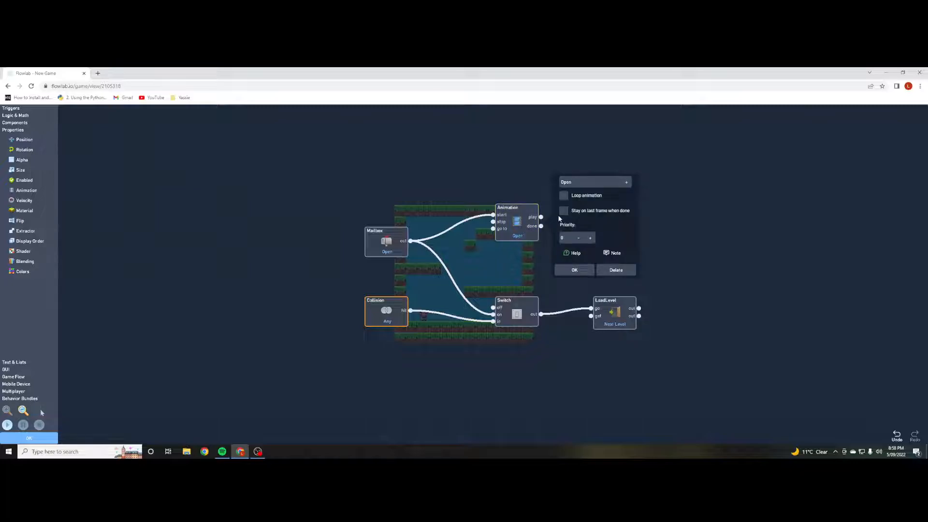
click(563, 211)
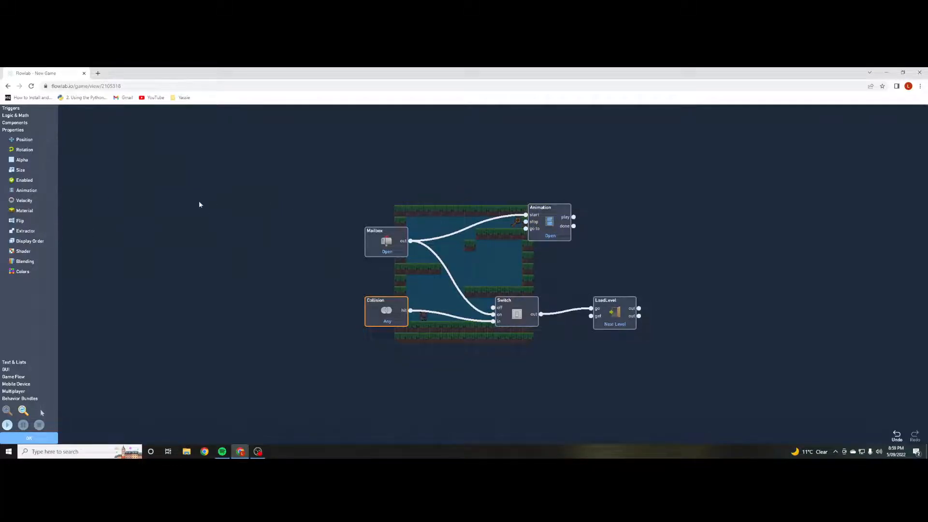
click(8, 425)
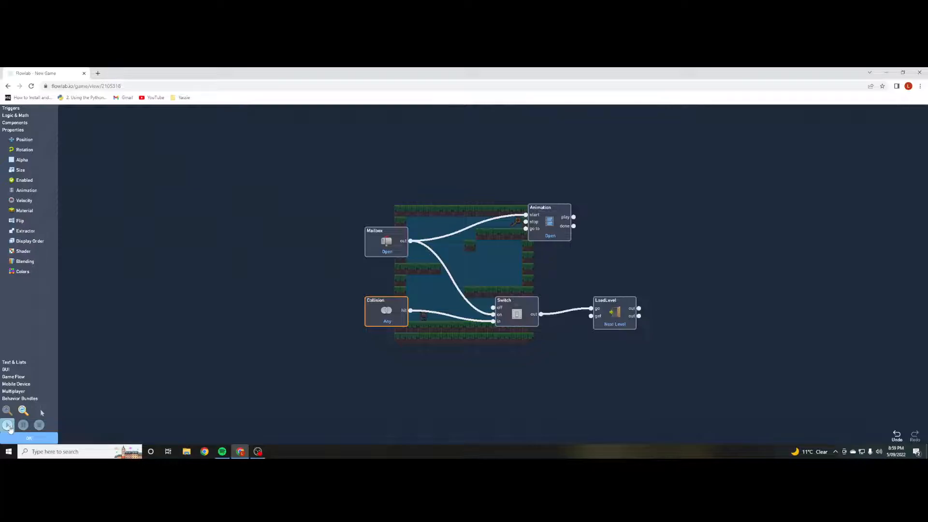
Test-play the level through the door and exit to the game's overview page.
click(7, 424)
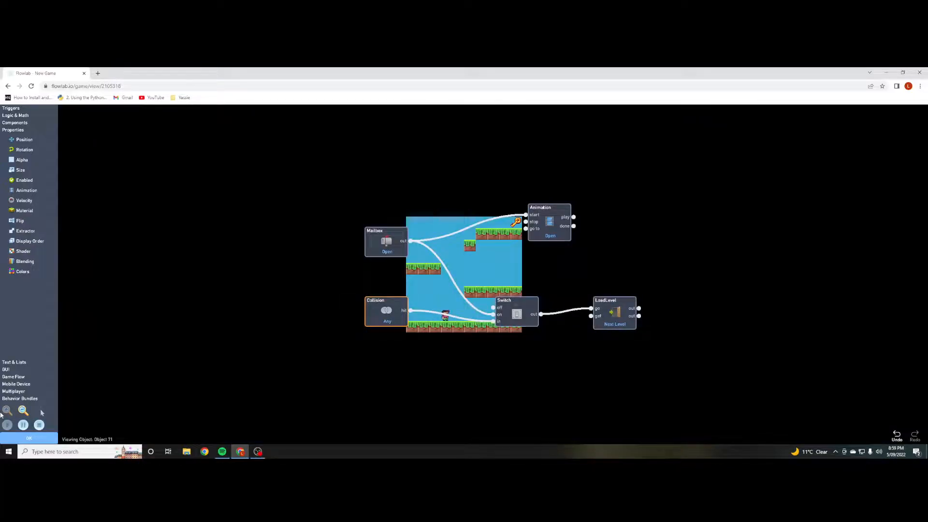
click(29, 438)
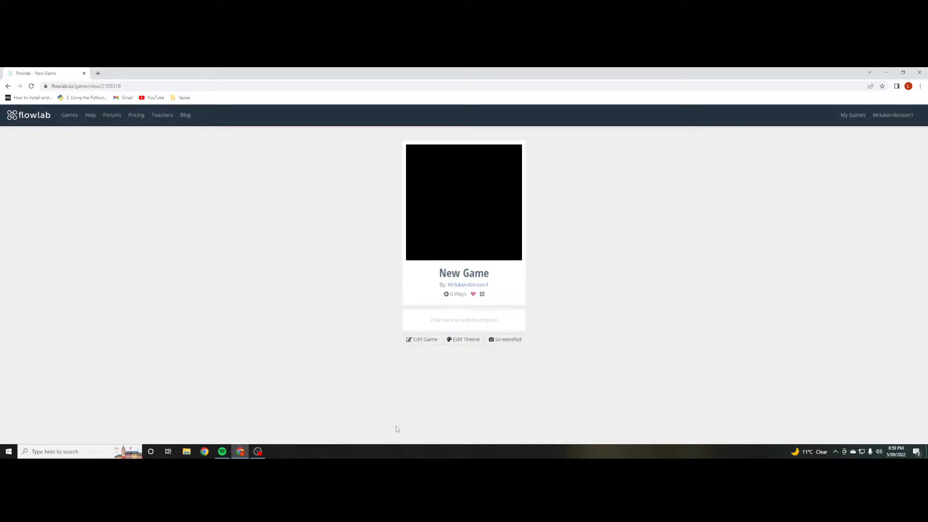
Reopen the game with Edit Game, landing in a blank new level.
click(422, 339)
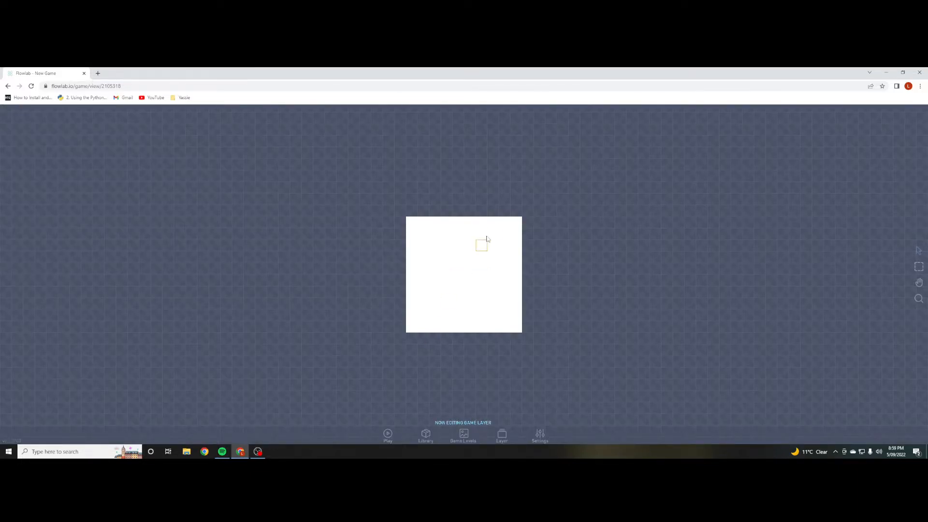
mouse_move(257, 451)
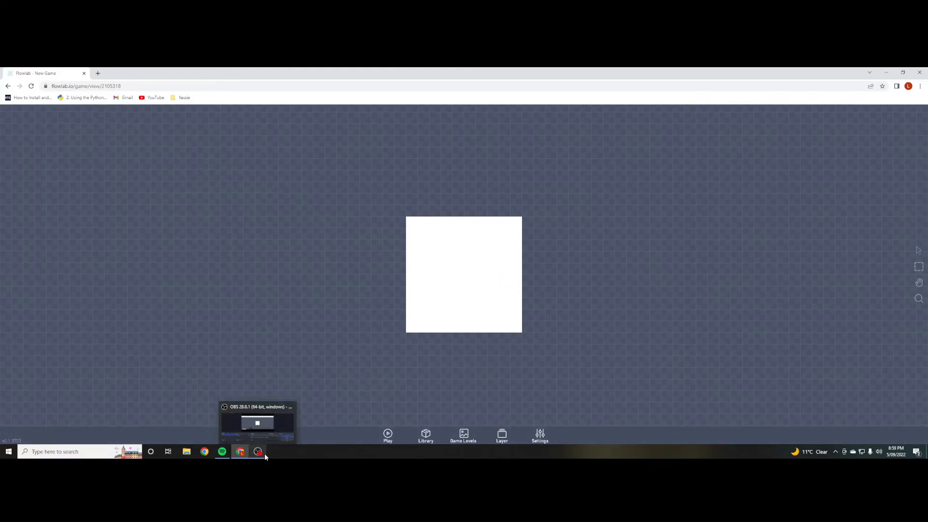